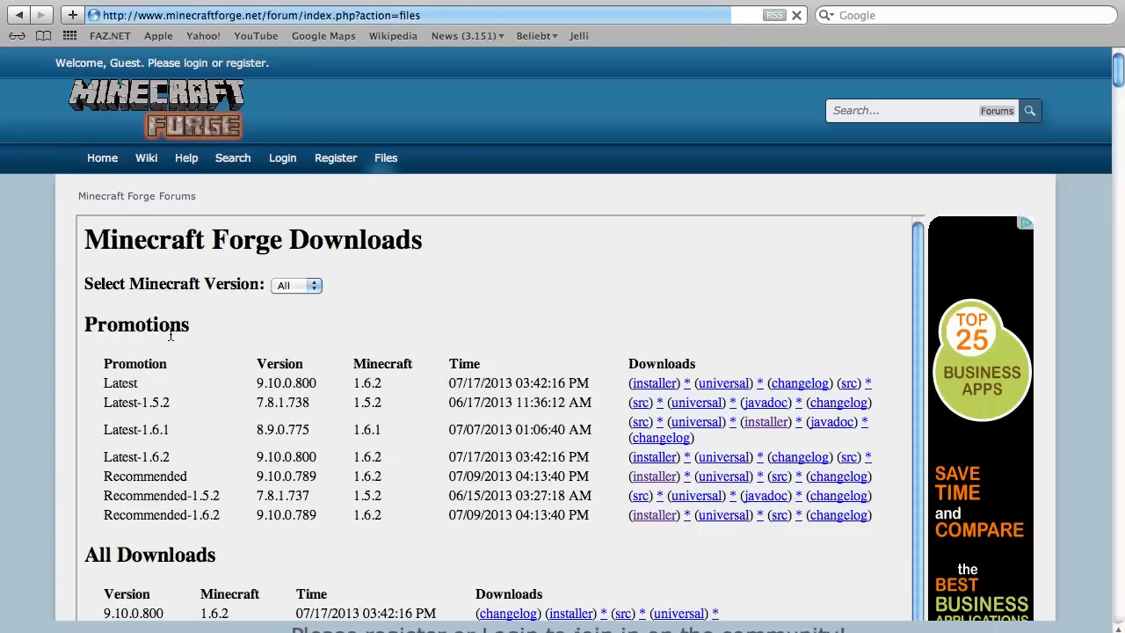
# Filter the Forge Files page to Minecraft version 1.6.2 using the version dropdown.
pyautogui.scroll(-3)
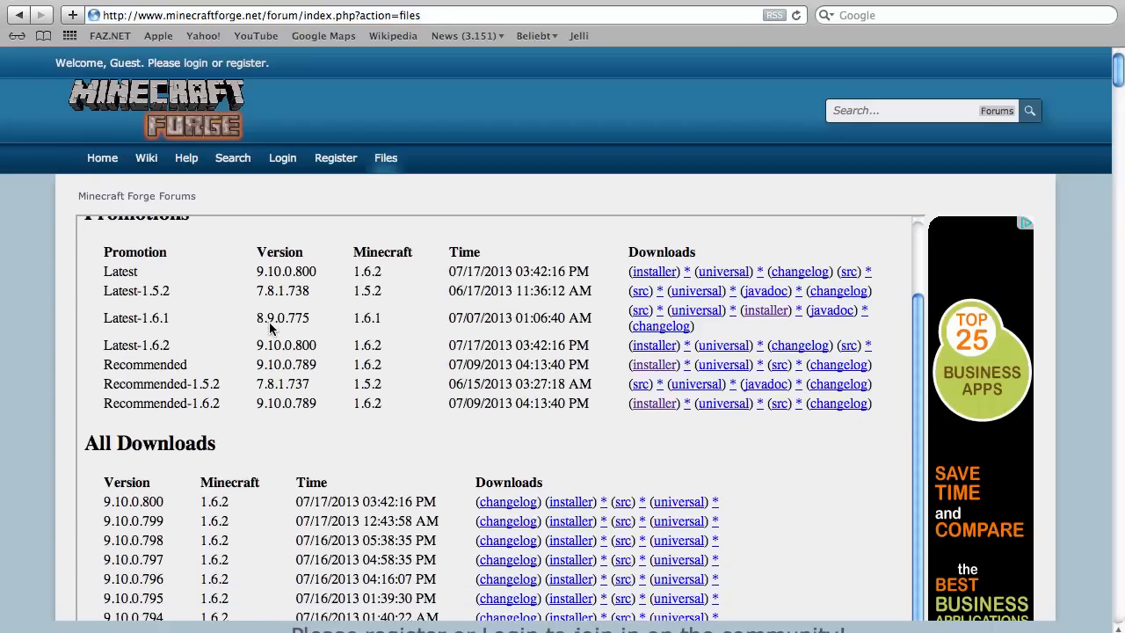
pyautogui.scroll(-3)
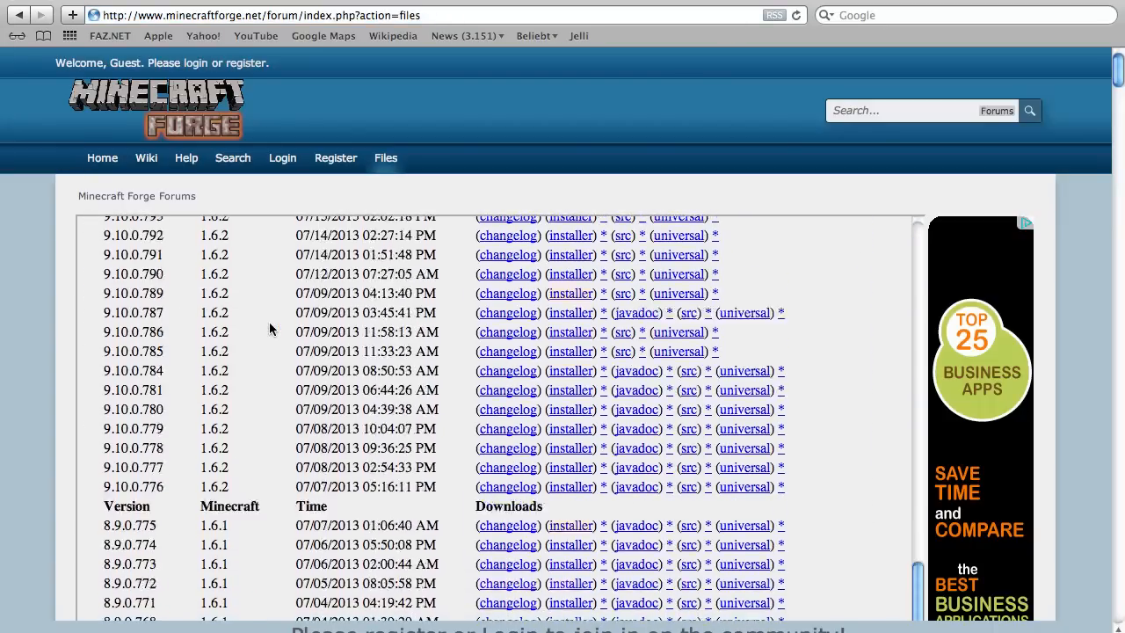
pyautogui.scroll(3)
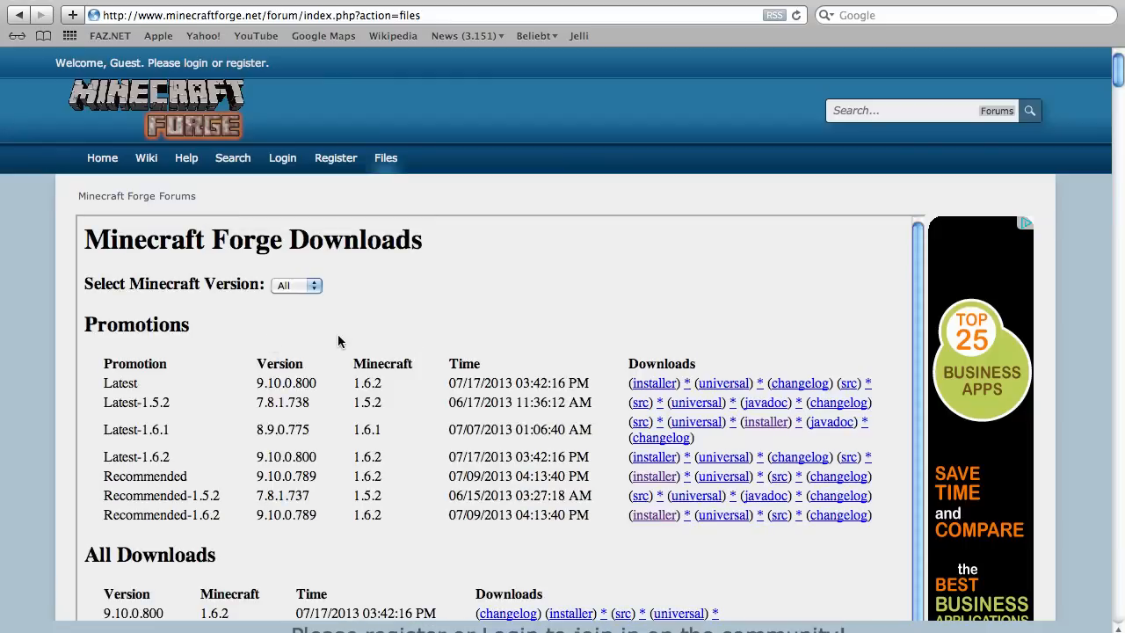
pyautogui.moveTo(323, 343)
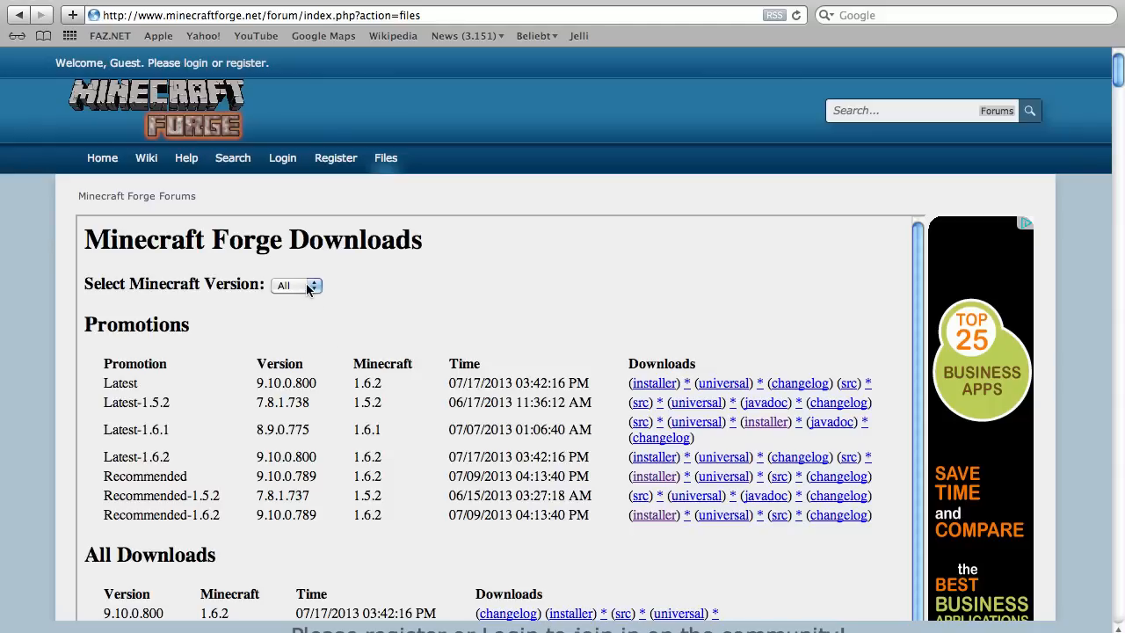
pyautogui.click(297, 285)
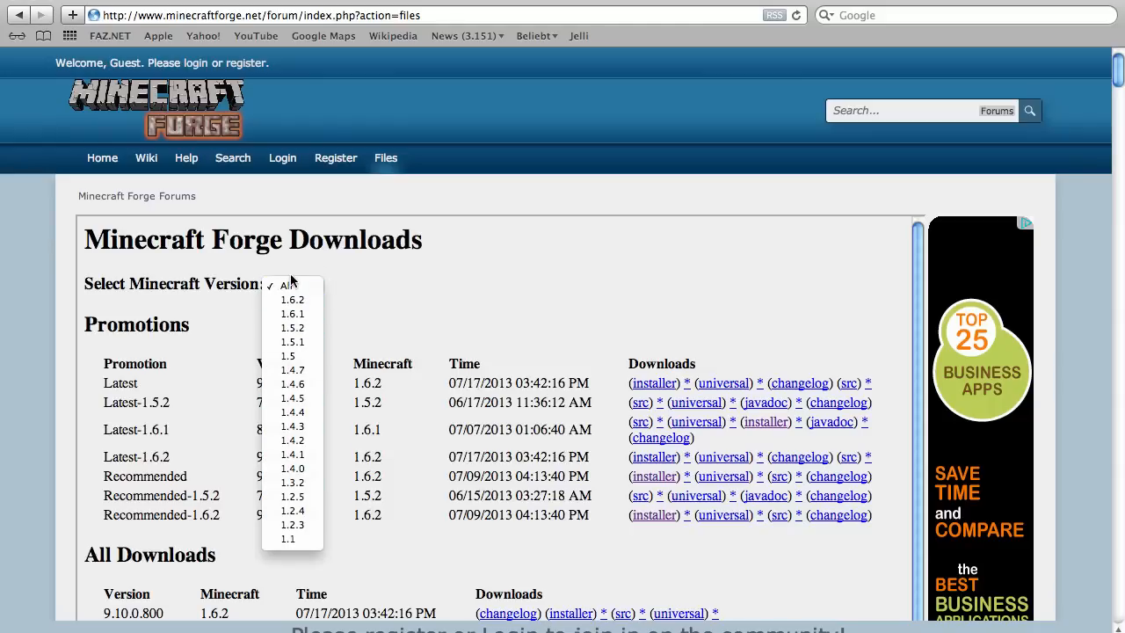
pyautogui.click(292, 284)
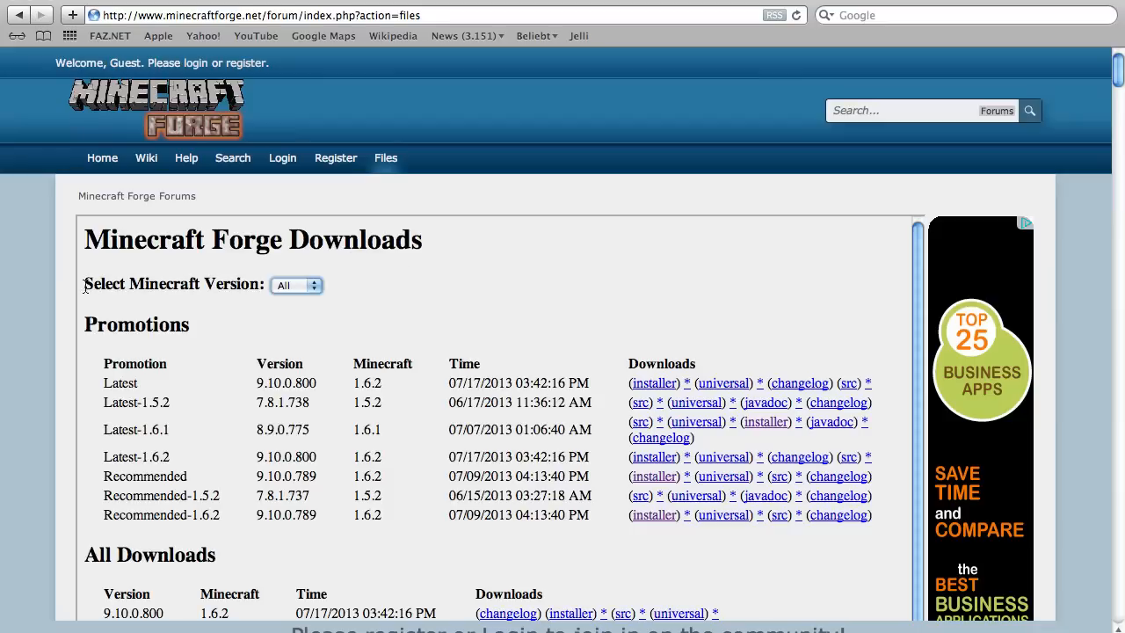
pyautogui.click(297, 285)
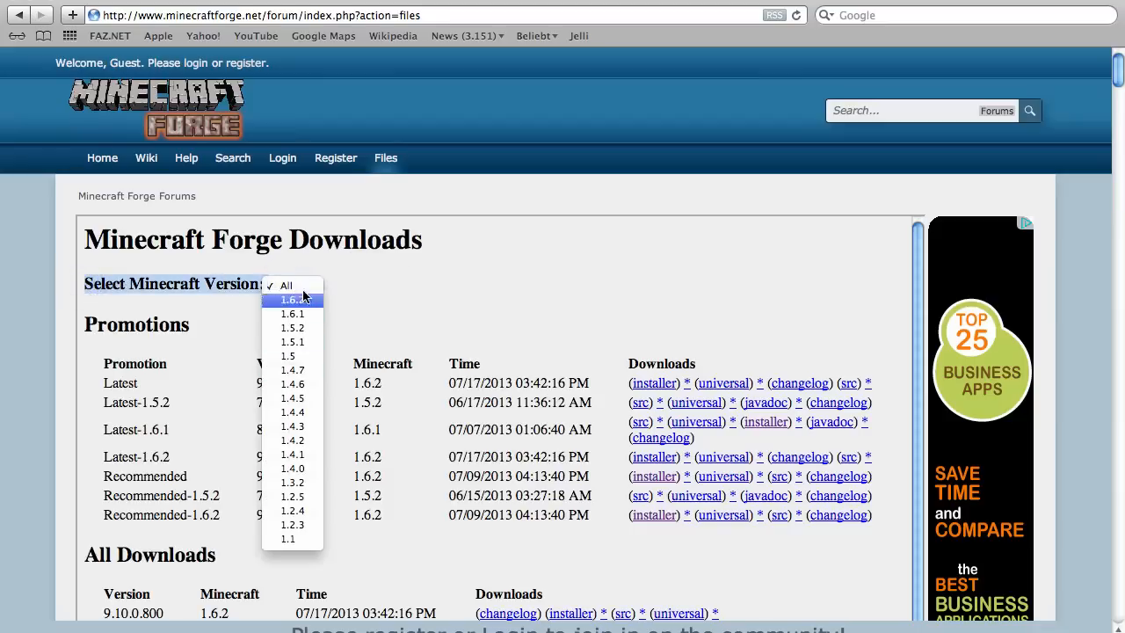
pyautogui.moveTo(293, 299)
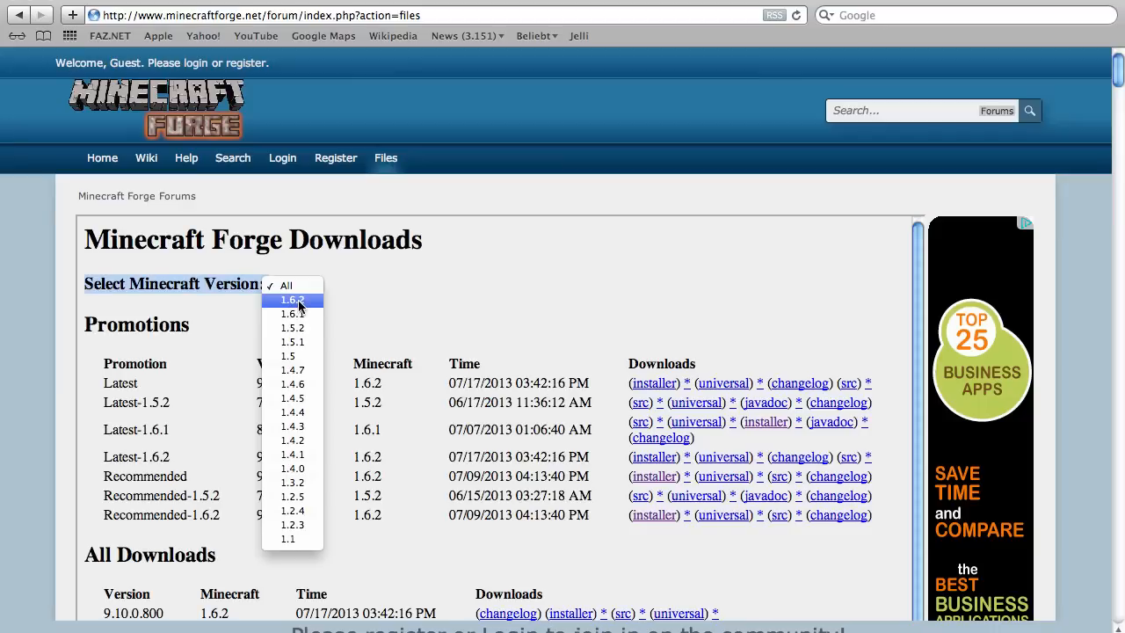
pyautogui.moveTo(292, 328)
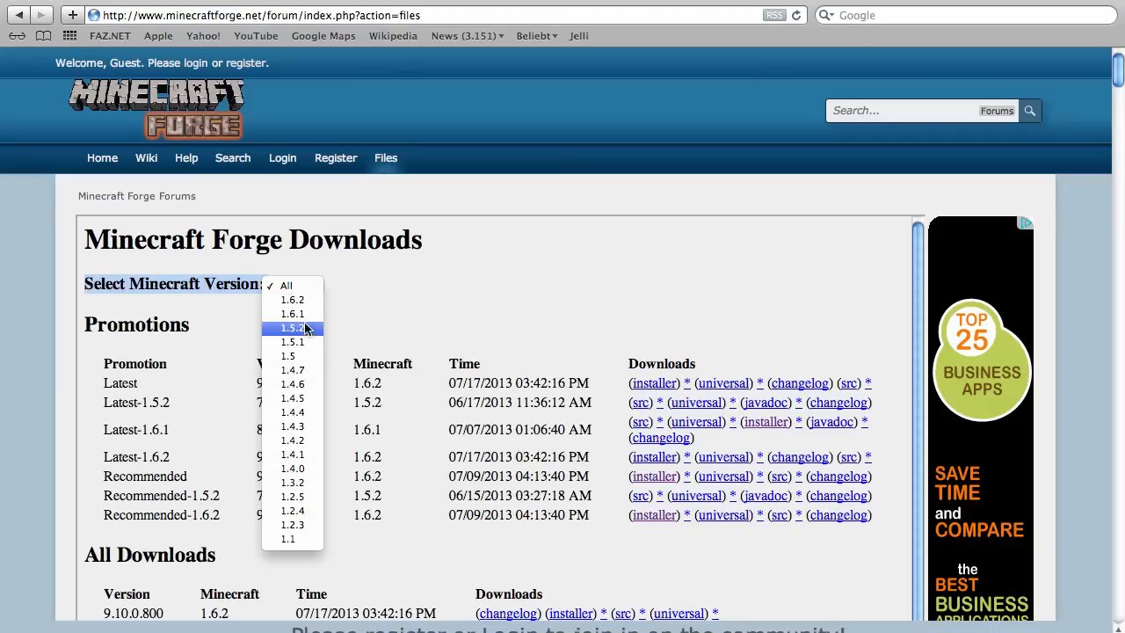
pyautogui.moveTo(292, 300)
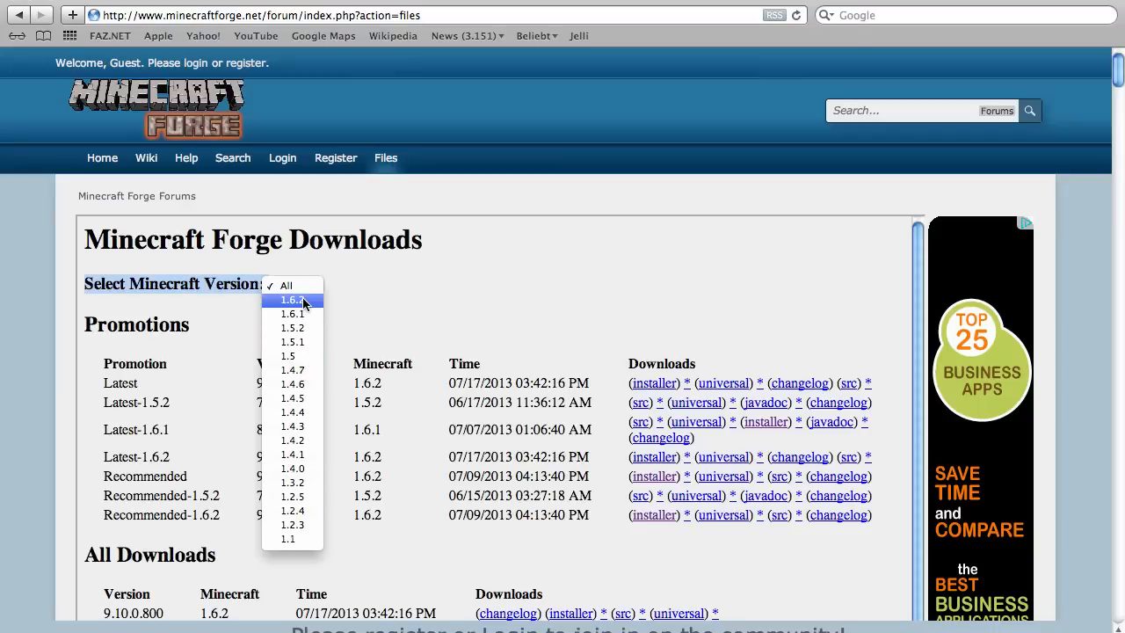
pyautogui.click(293, 300)
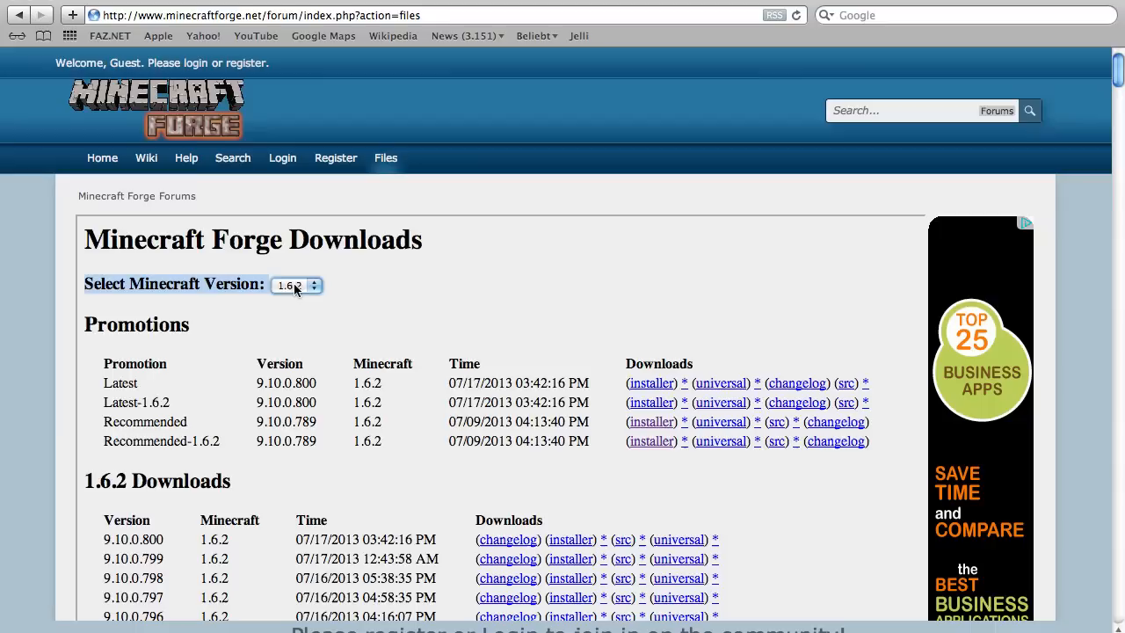
# Keeping 1.6.2 selected, open the Recommended-1.6.2 (9.10.0.789) installer link in a new tab.
pyautogui.click(296, 284)
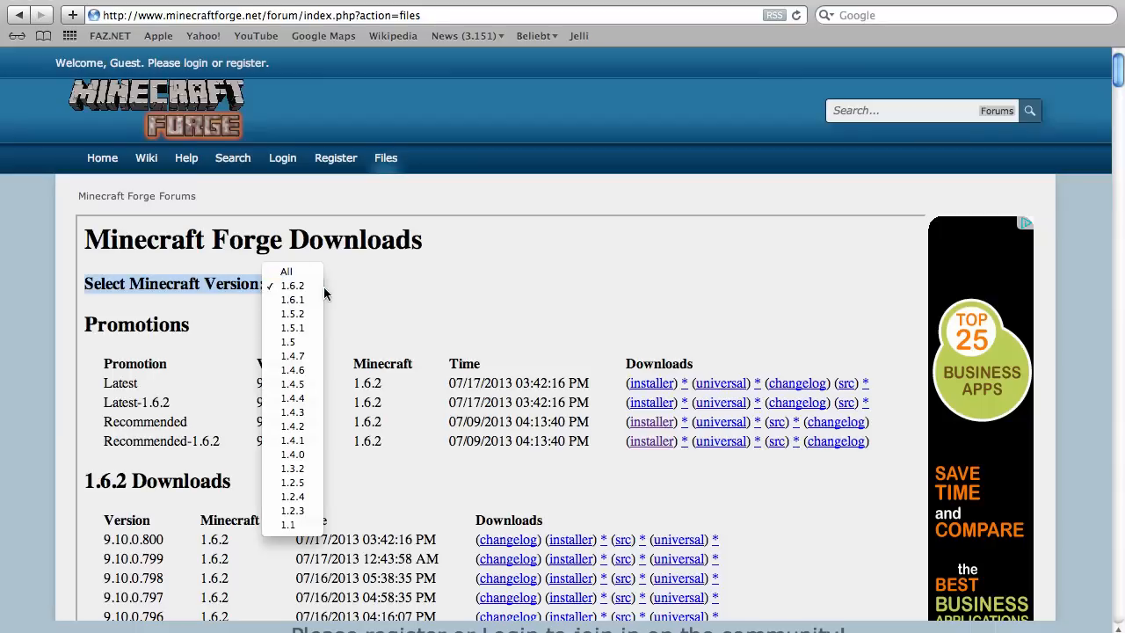
pyautogui.click(292, 284)
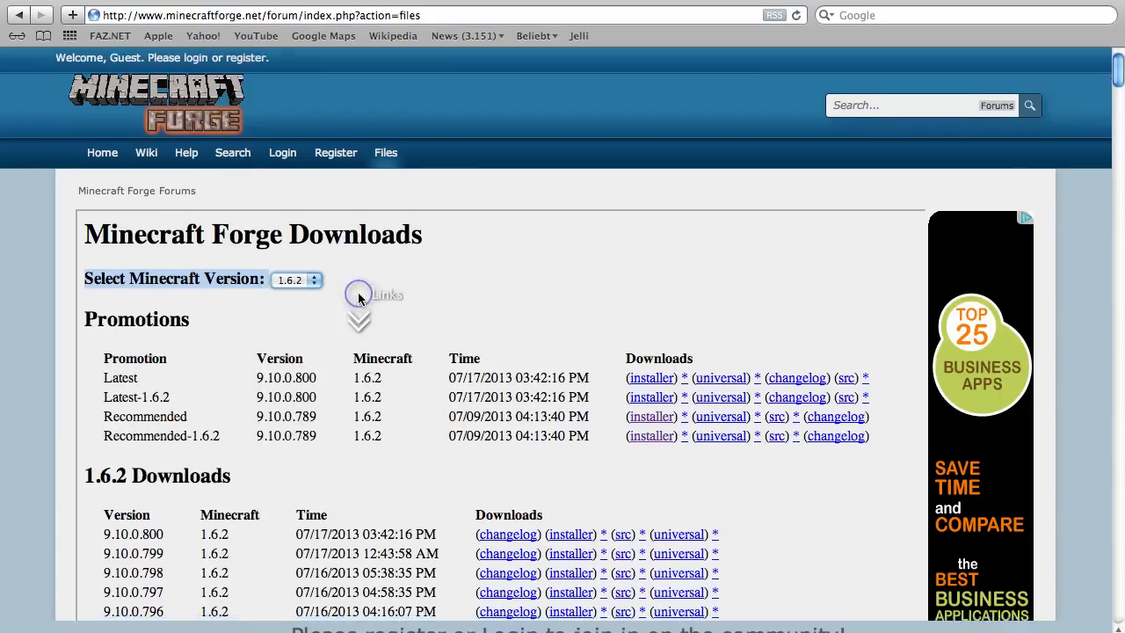
pyautogui.scroll(-3)
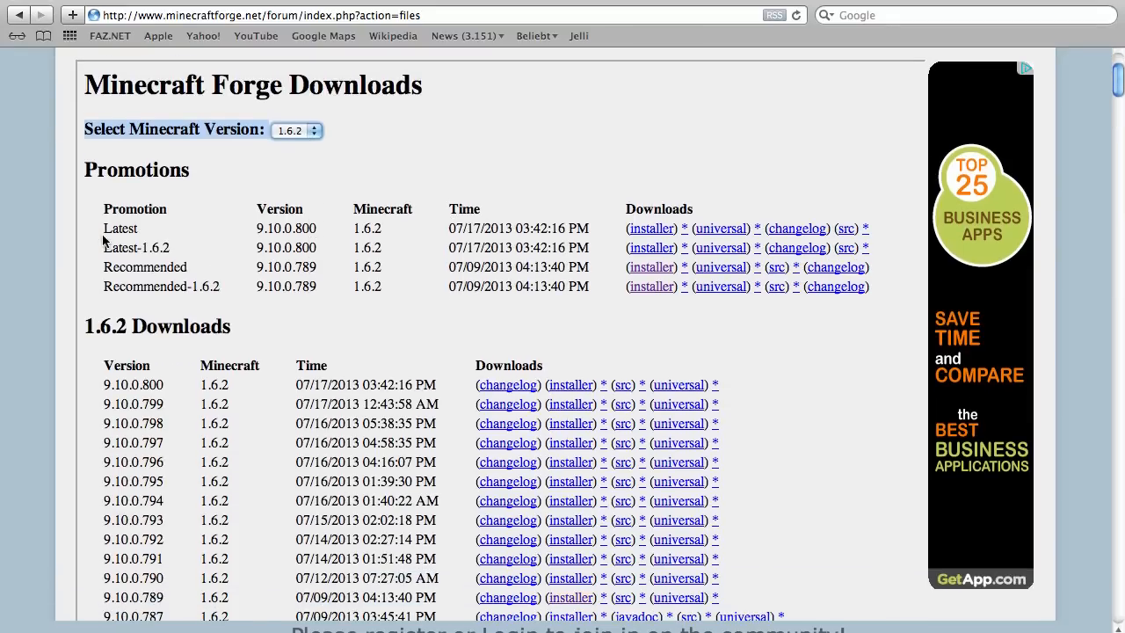
pyautogui.moveTo(107, 253)
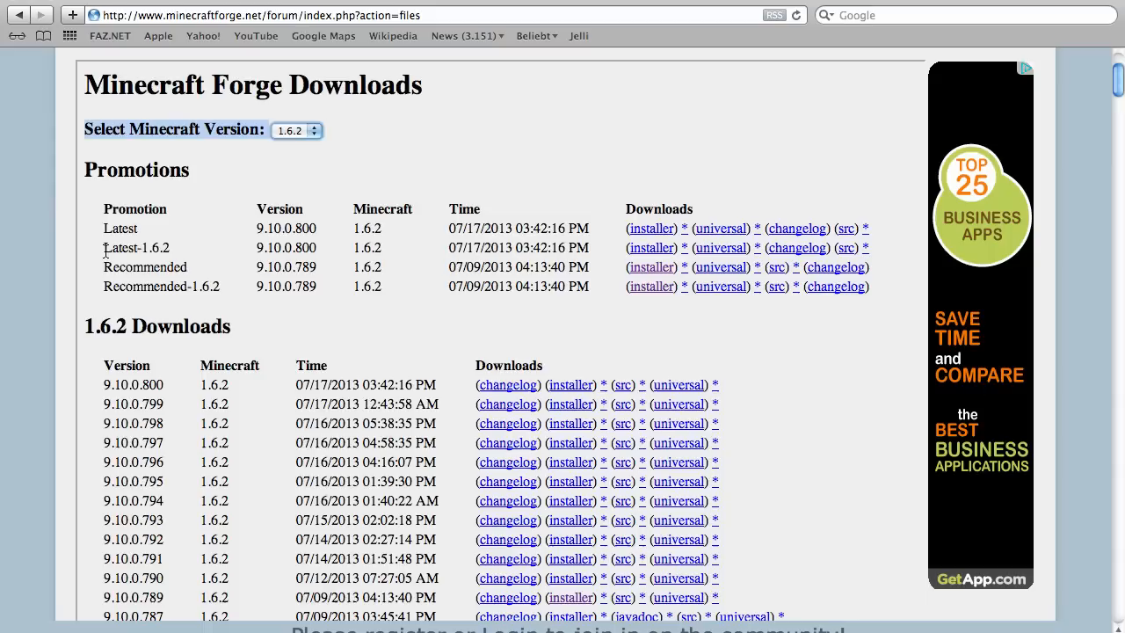
pyautogui.doubleClick(136, 247)
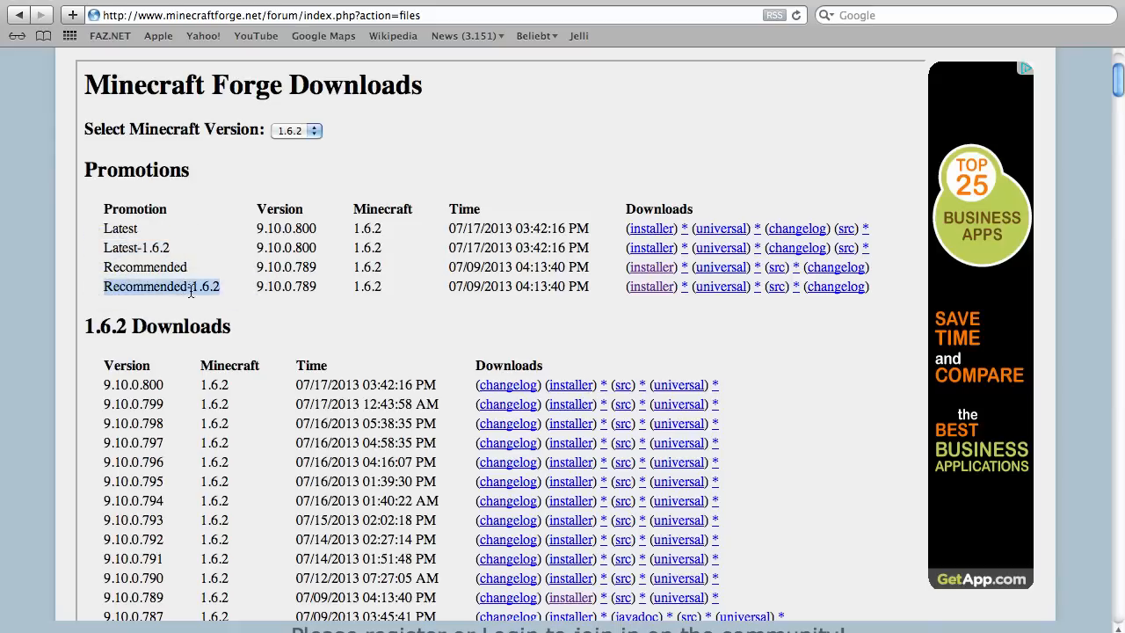
pyautogui.moveTo(517, 292)
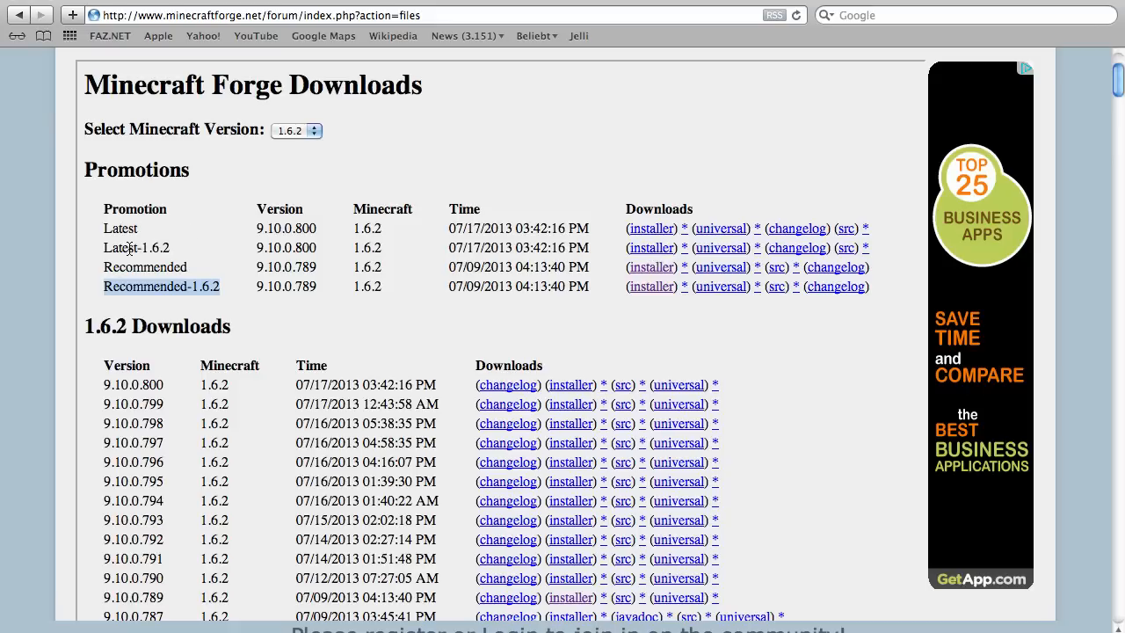
pyautogui.moveTo(668, 254)
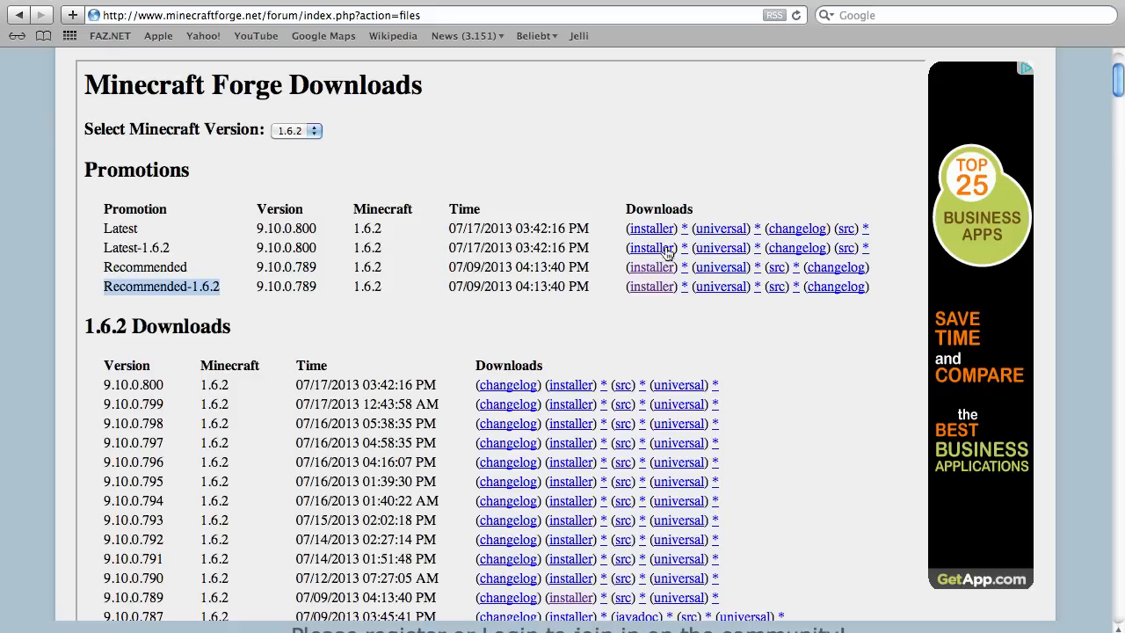
pyautogui.rightClick(650, 285)
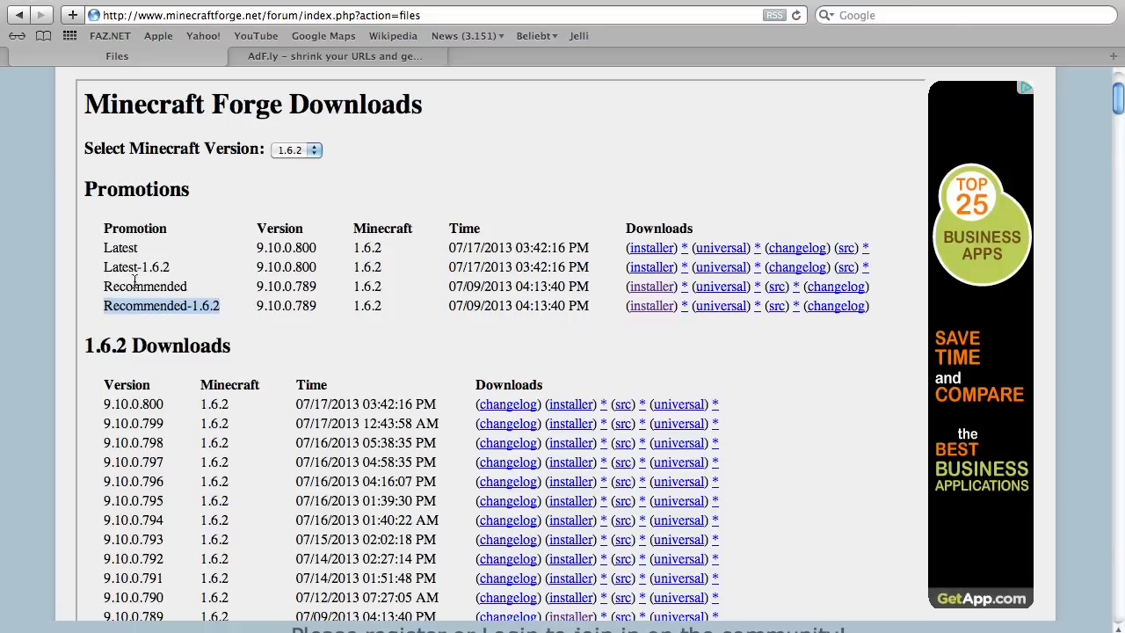
pyautogui.moveTo(182, 267)
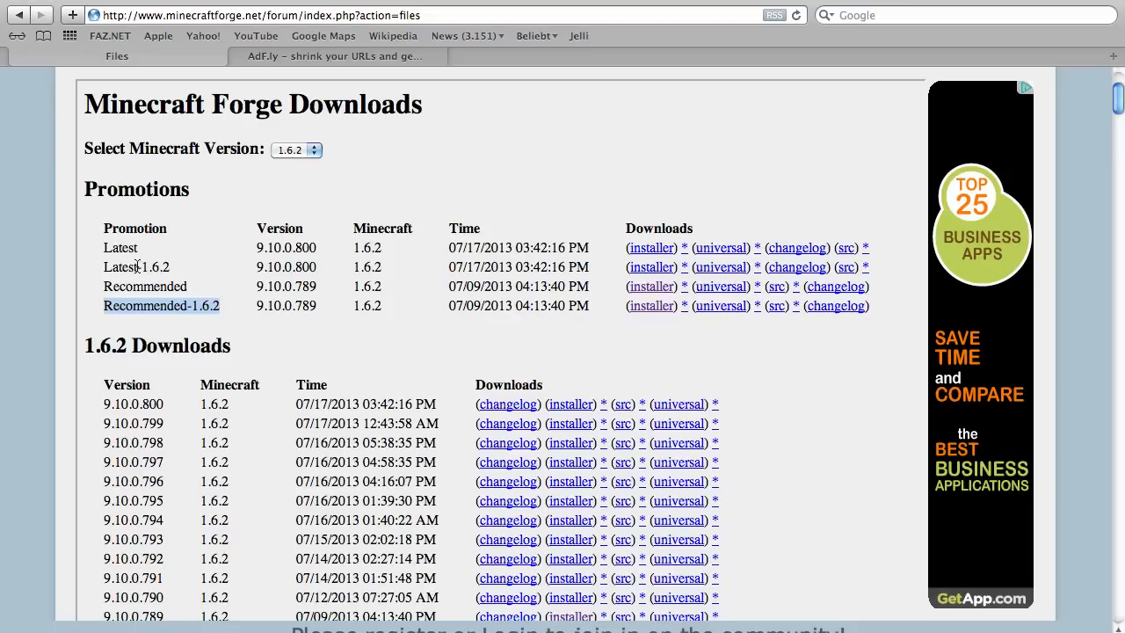
pyautogui.moveTo(246, 275)
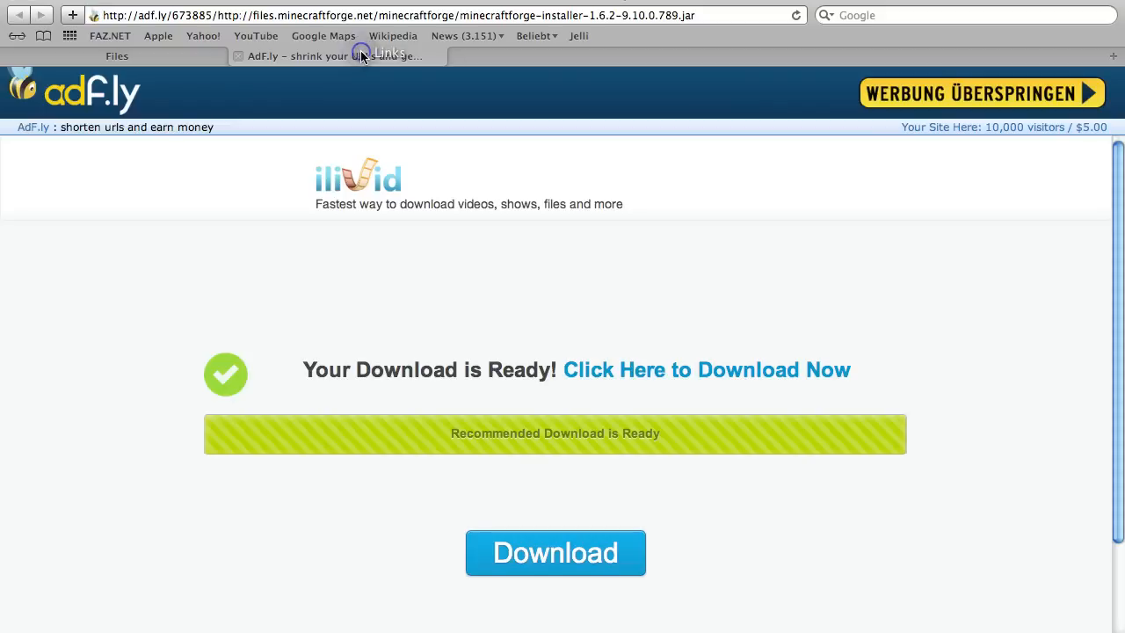
pyautogui.moveTo(714, 328)
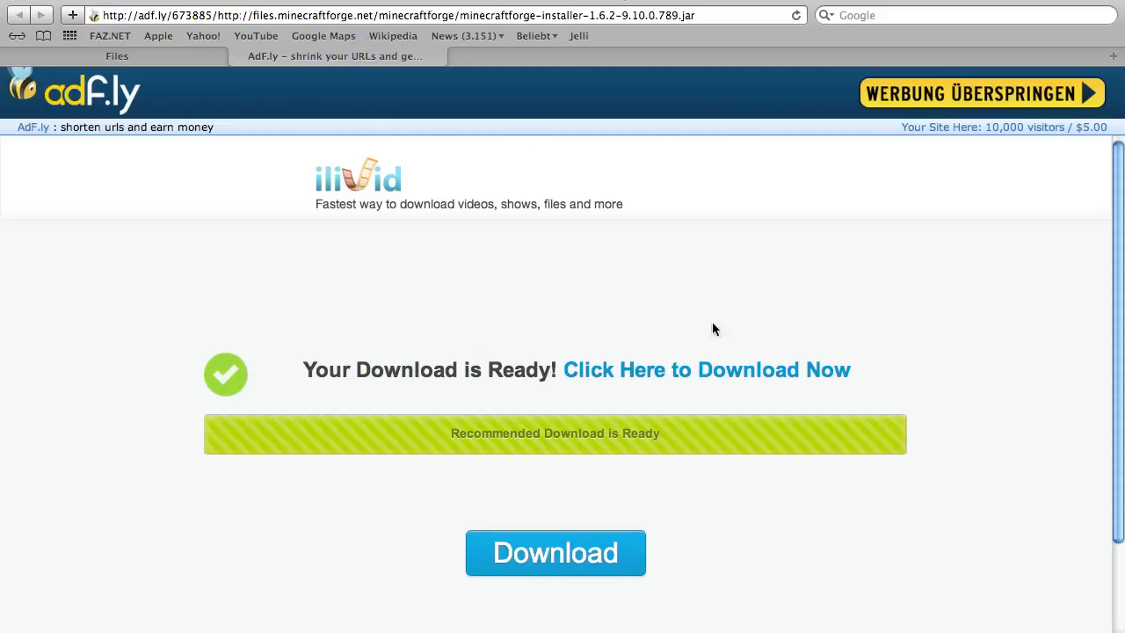
pyautogui.moveTo(945, 101)
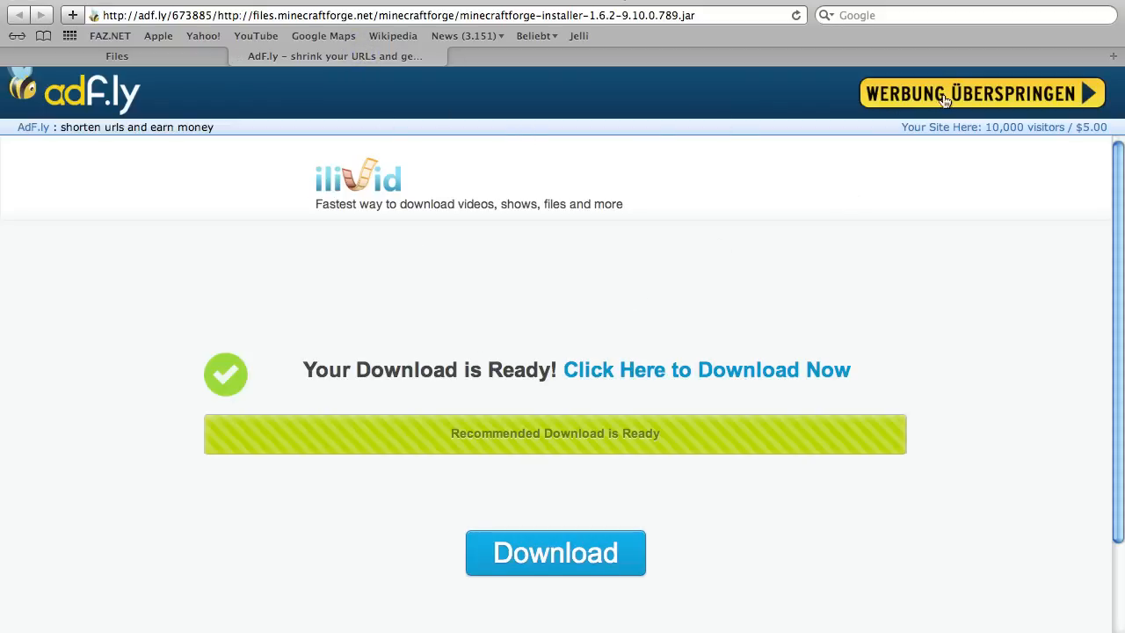
pyautogui.moveTo(936, 97)
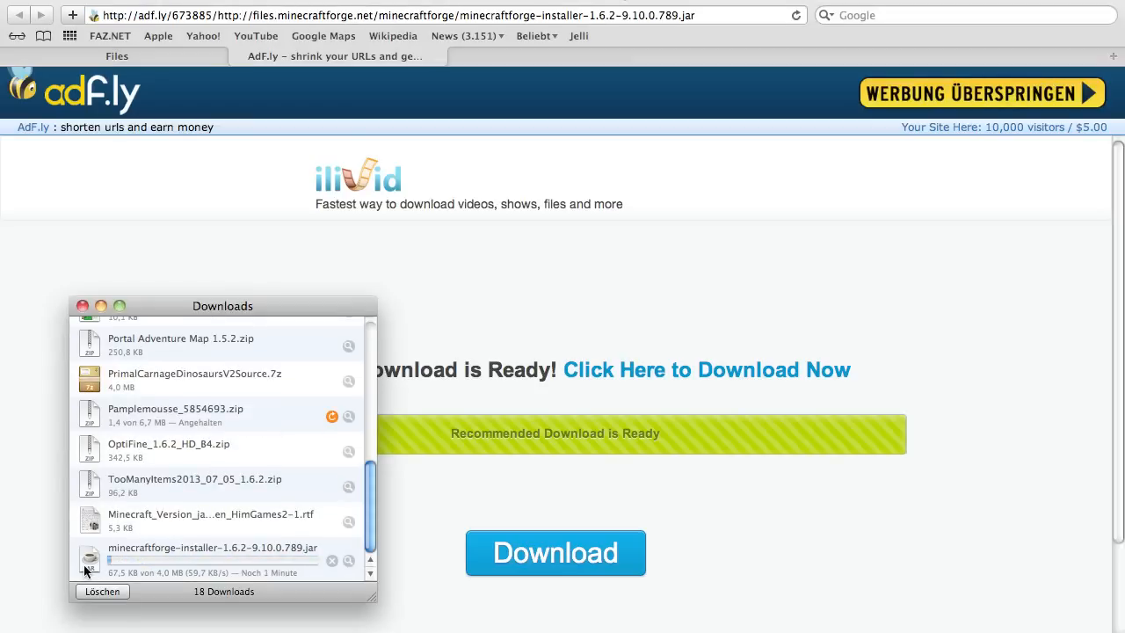
# Select the downloading minecraftforge-installer-1.6.2-9.10.0.789.jar in Safari's Downloads window.
pyautogui.click(213, 560)
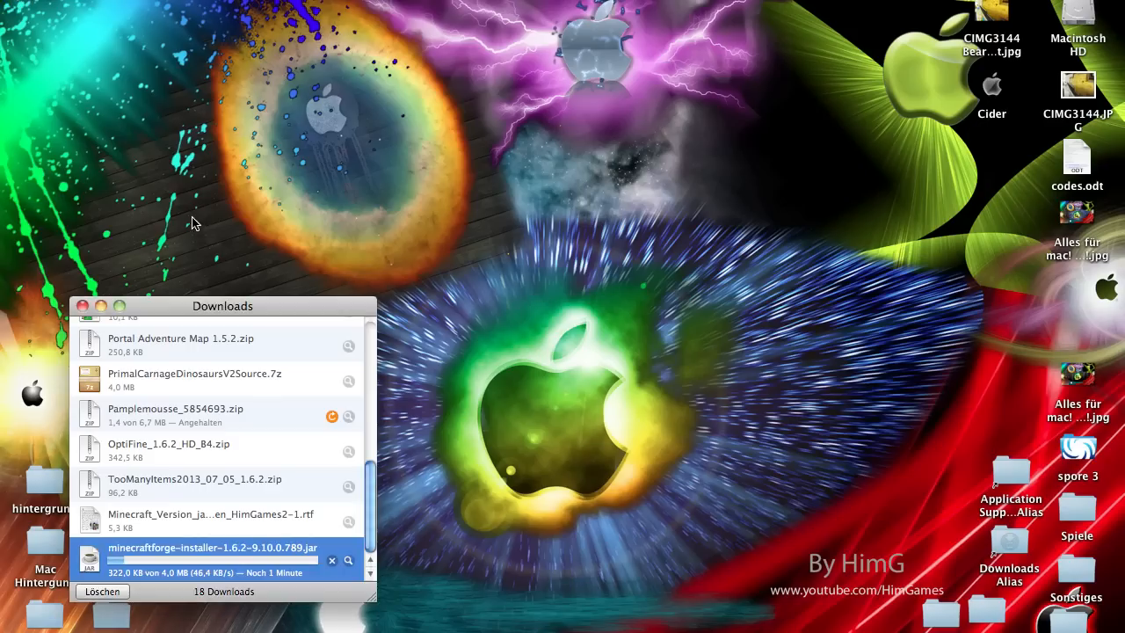
# Drag minecraftforge-installer-1.6.2-9.10.0.789.jar from Downloads onto the centre of the desktop.
pyautogui.moveTo(222, 306); pyautogui.dragTo(185, 59)
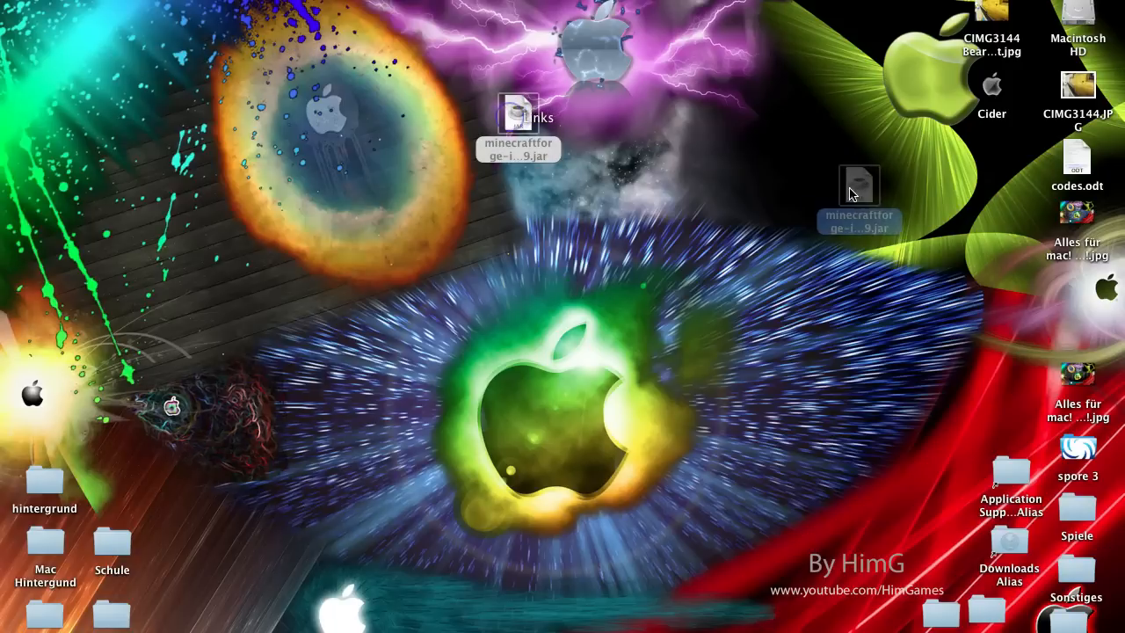
pyautogui.moveTo(859, 185); pyautogui.dragTo(706, 180)
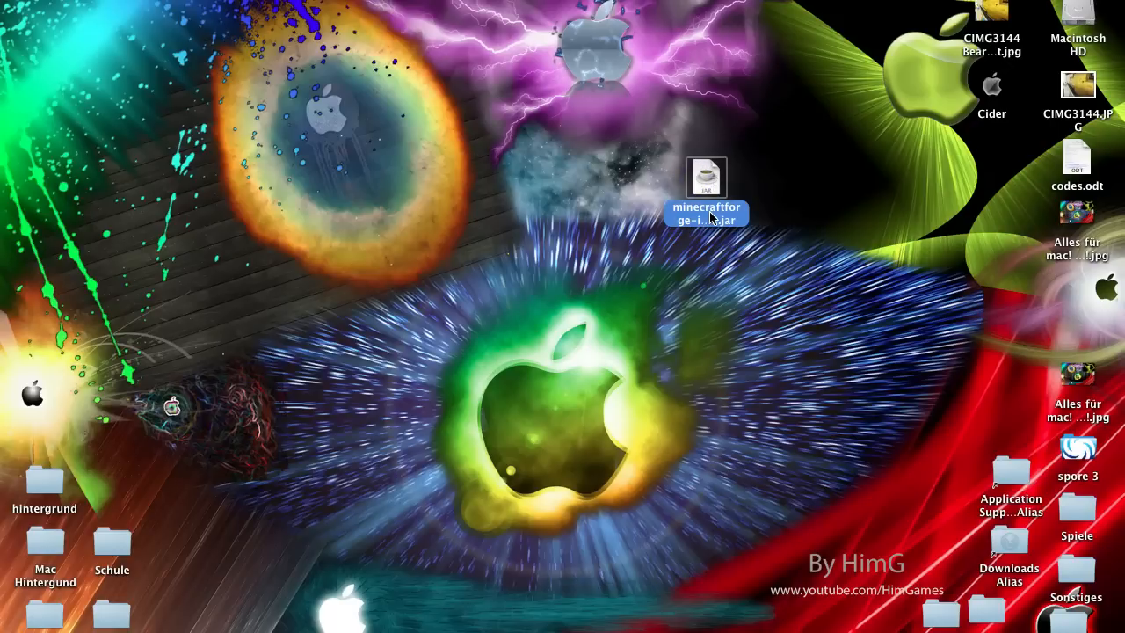
pyautogui.moveTo(745, 203)
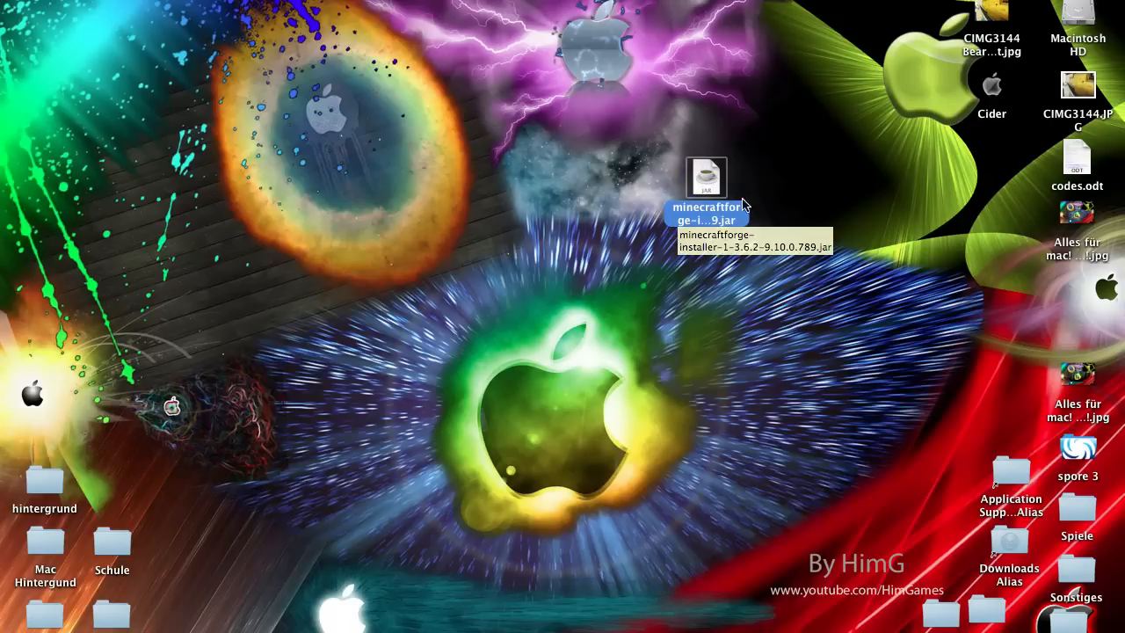
pyautogui.moveTo(706, 175); pyautogui.dragTo(704, 295)
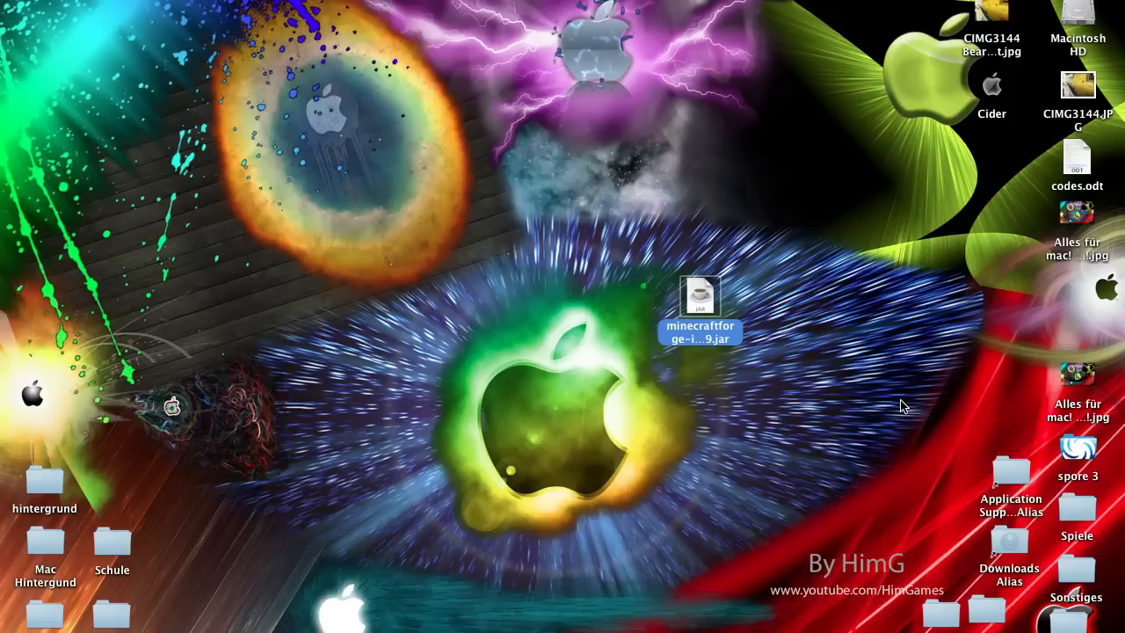
pyautogui.moveTo(870, 369)
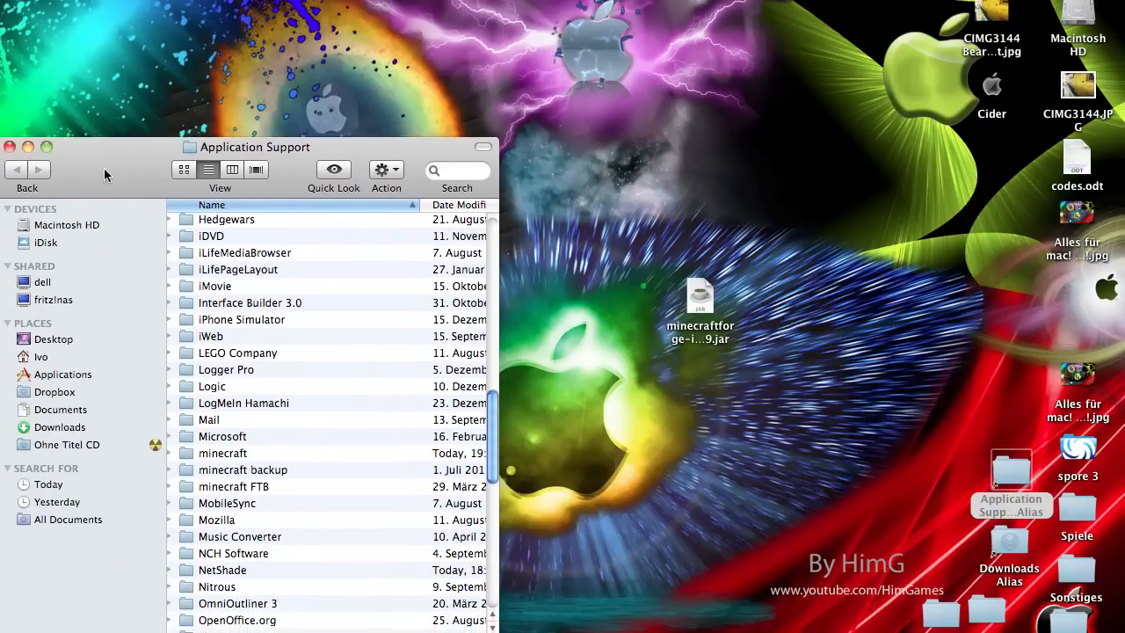
# Open minecraft > versions in Finder and move that window aside.
pyautogui.doubleClick(222, 452)
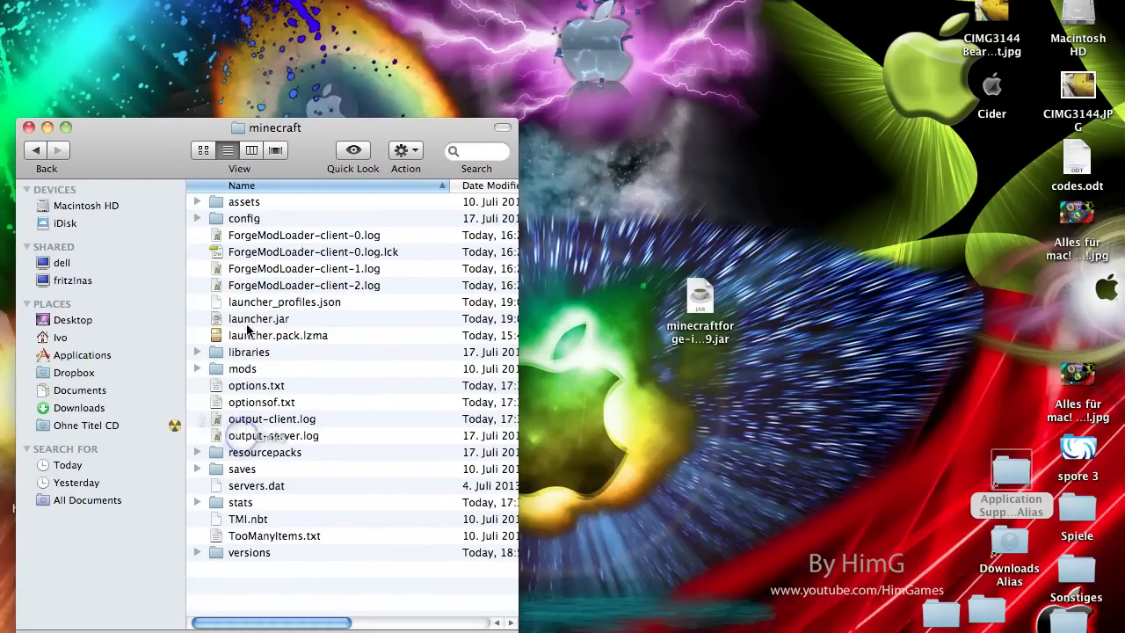
pyautogui.moveTo(293, 552)
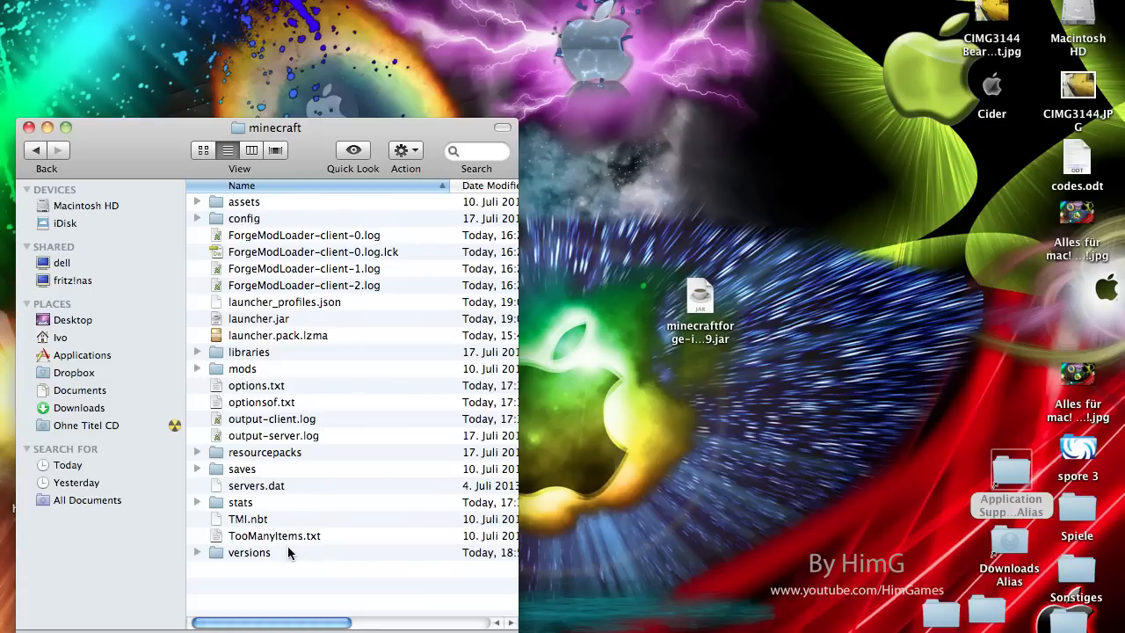
pyautogui.click(249, 553)
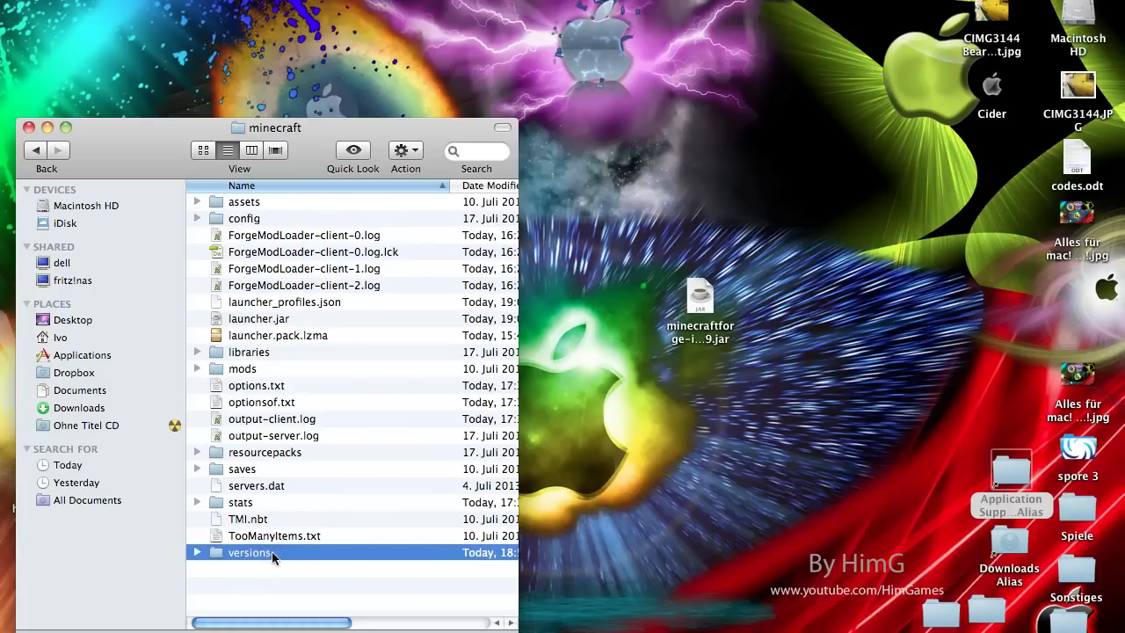
pyautogui.doubleClick(250, 552)
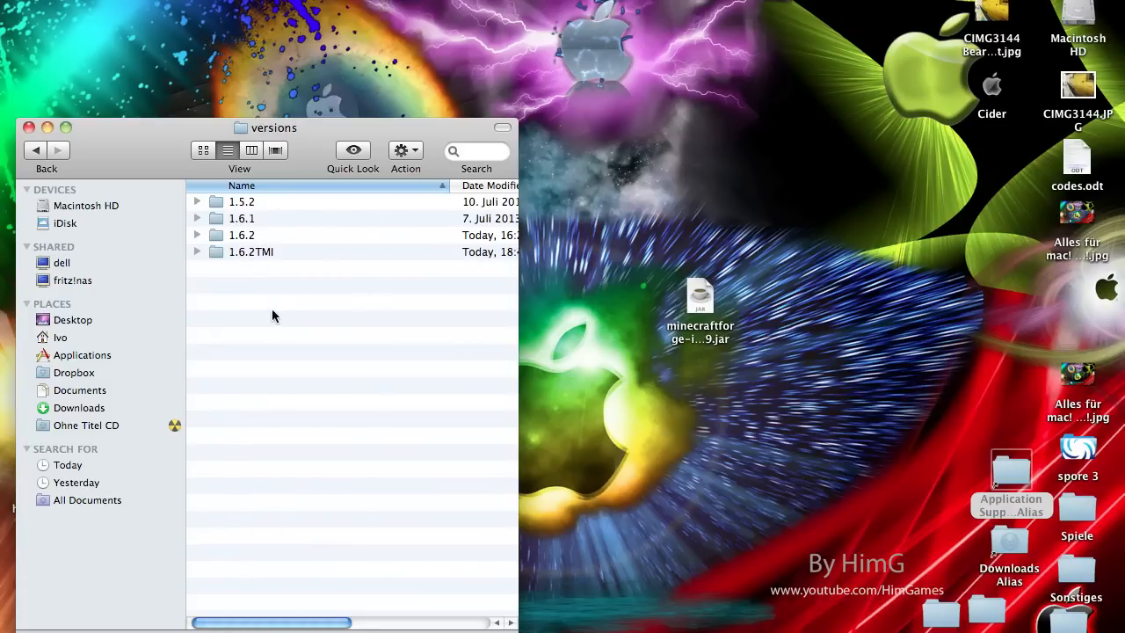
pyautogui.moveTo(297, 310)
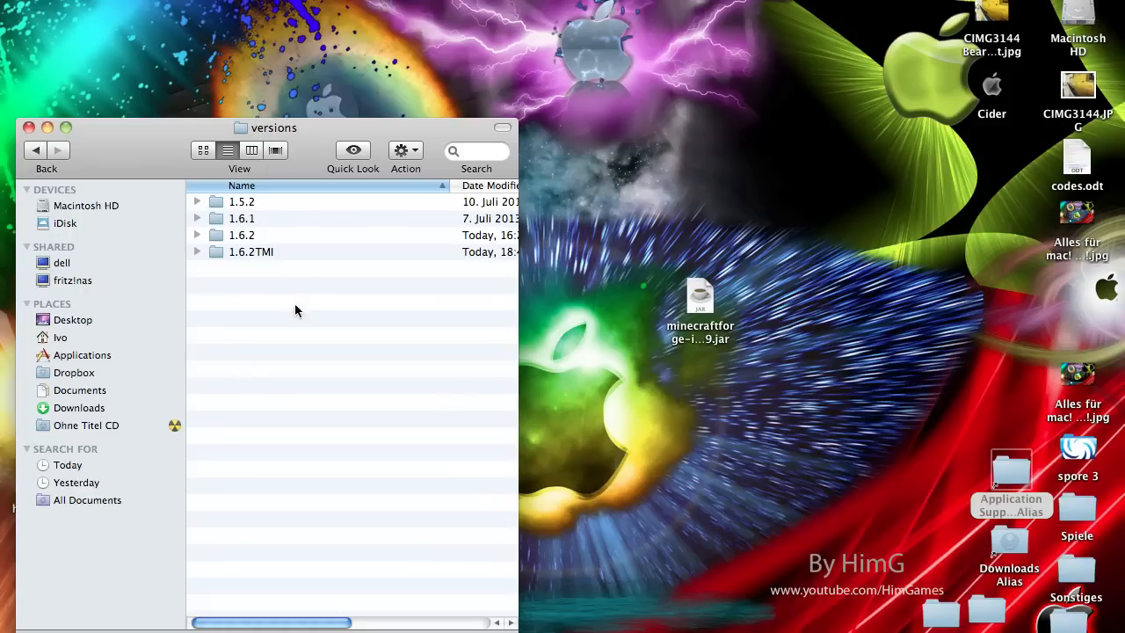
pyautogui.moveTo(701, 299); pyautogui.dragTo(763, 241)
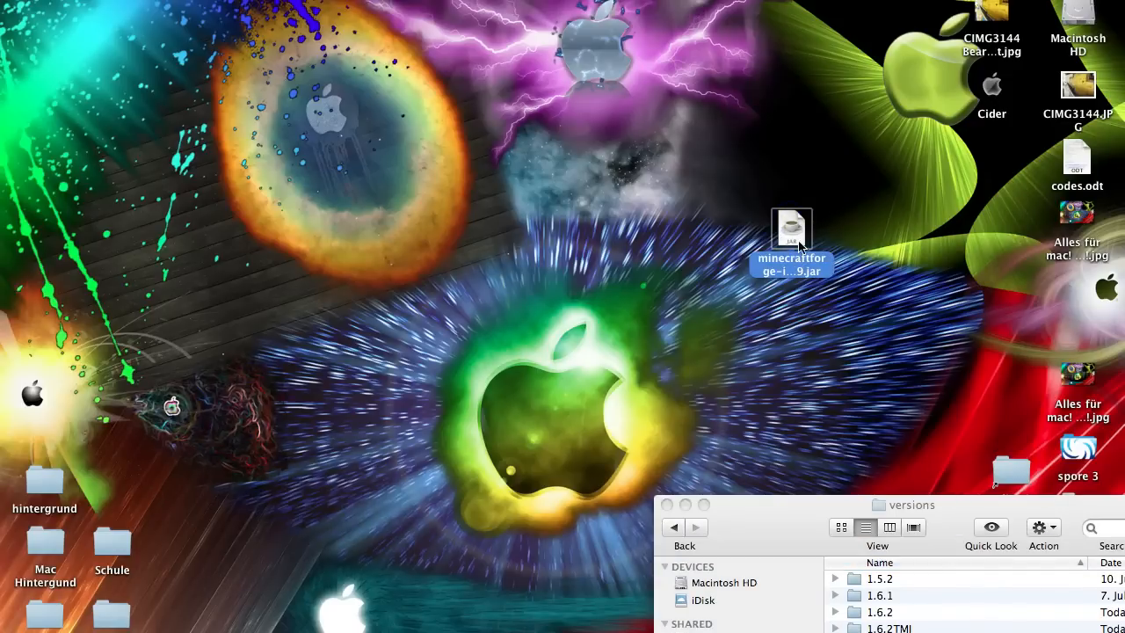
pyautogui.moveTo(787, 234)
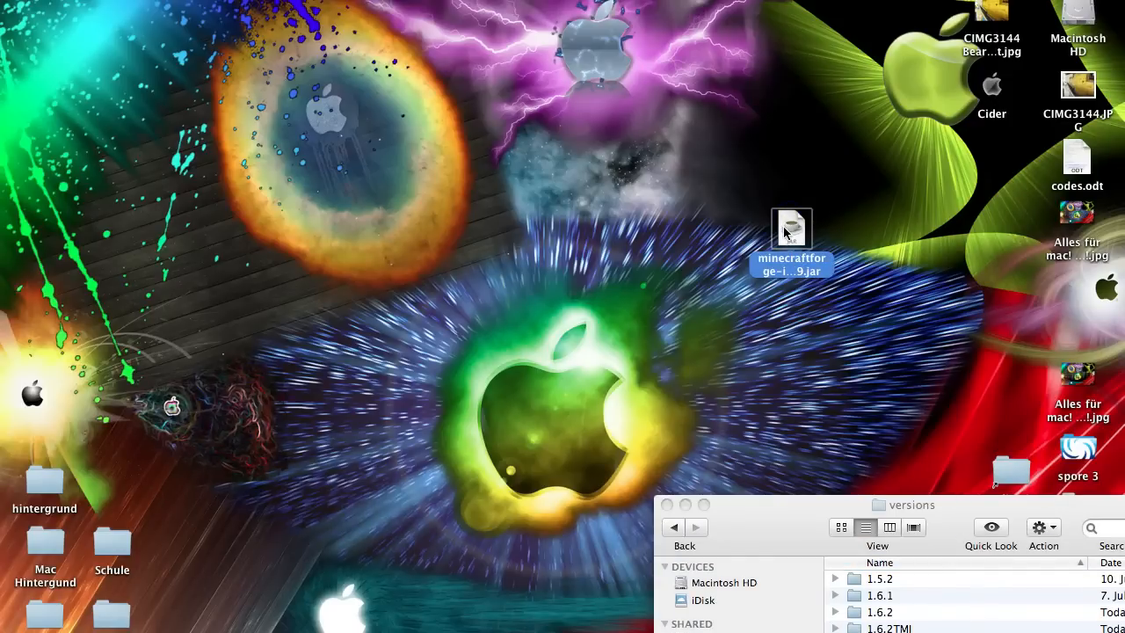
# Open the Forge installer jar with Jar Launcher from its context menu.
pyautogui.doubleClick(791, 227)
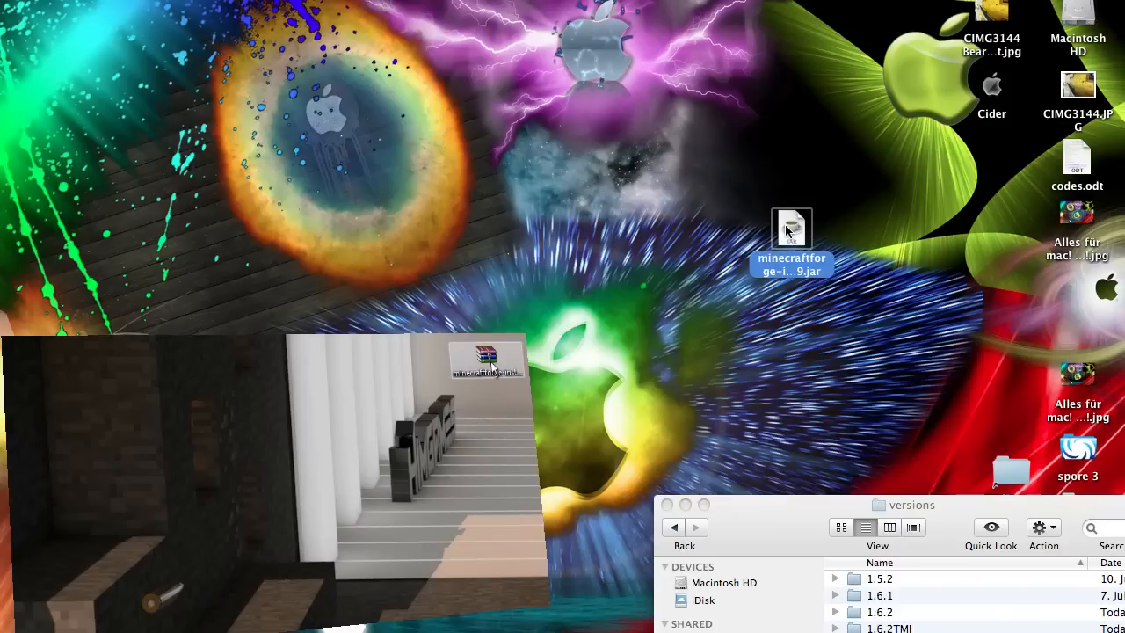
pyautogui.rightClick(791, 228)
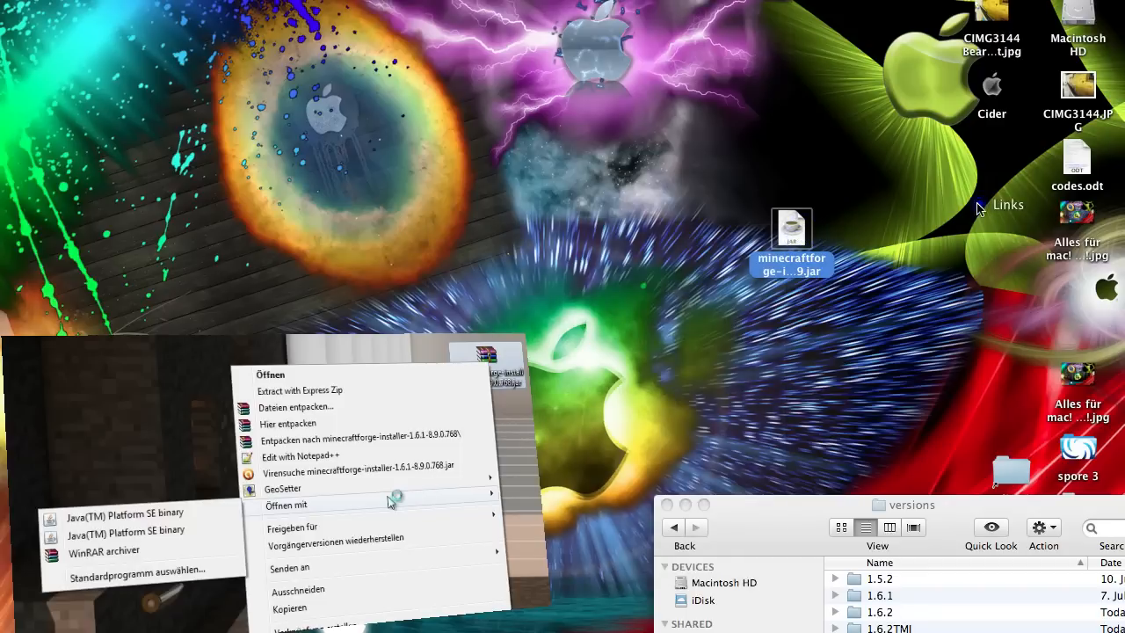
pyautogui.rightClick(958, 193)
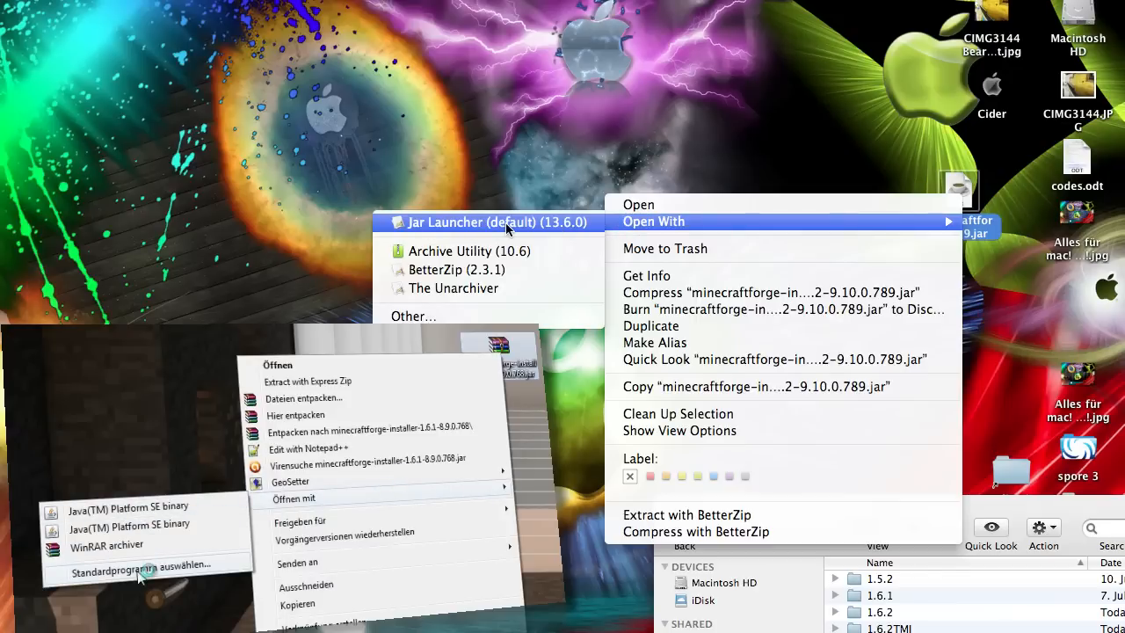
pyautogui.click(132, 564)
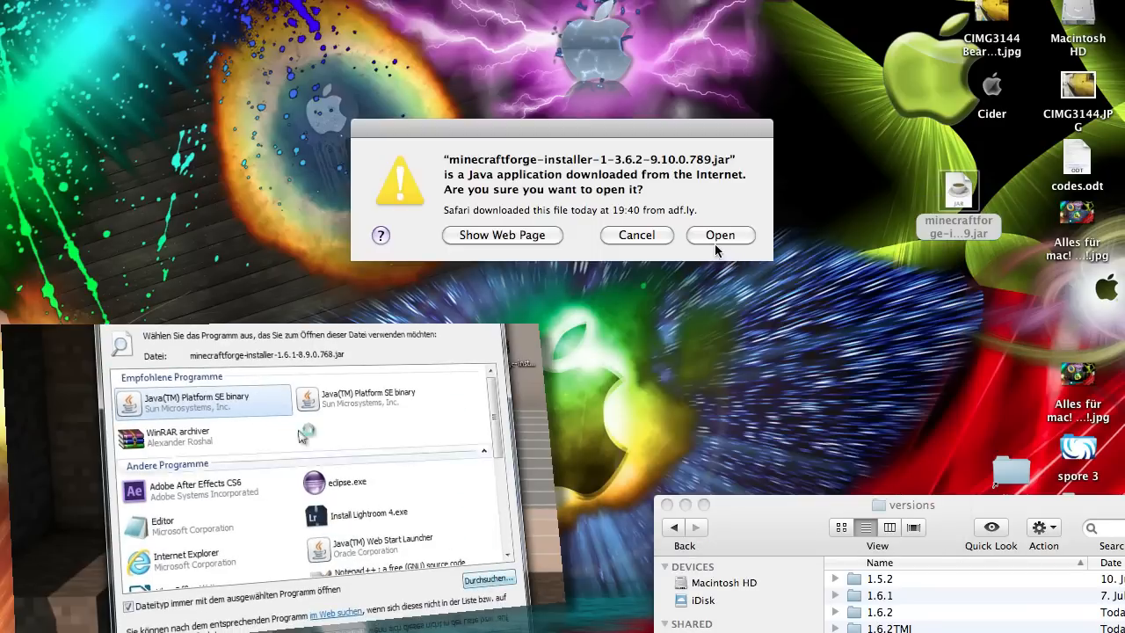
# Confirm opening the Java installer, then install the Forge 9.10.0.789 client with OK.
pyautogui.click(720, 234)
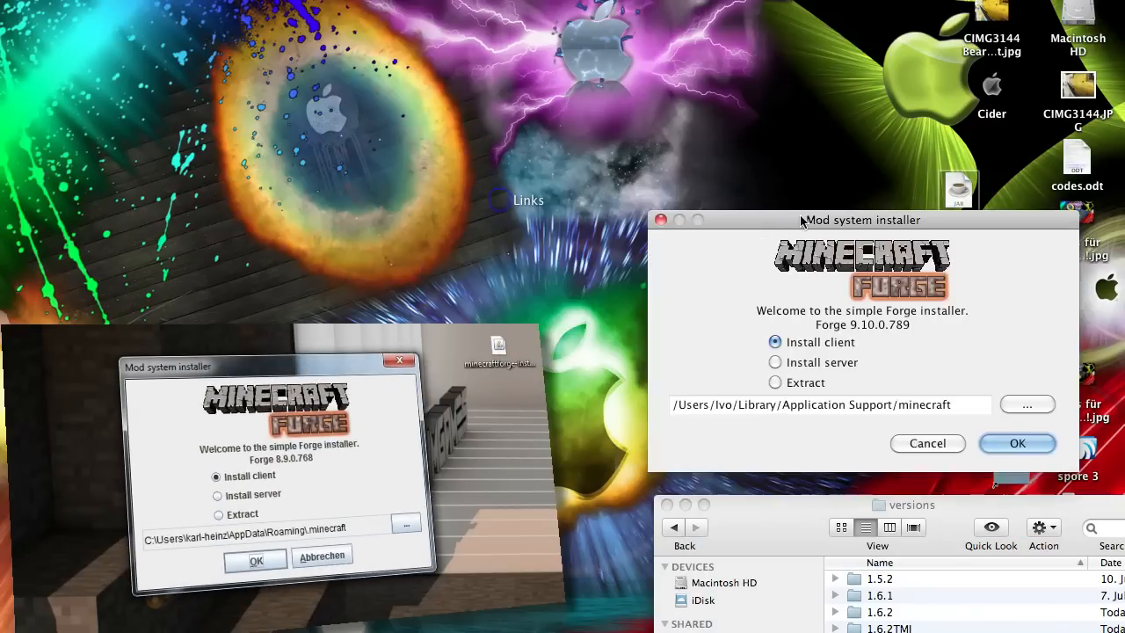
pyautogui.moveTo(861, 220); pyautogui.dragTo(873, 249)
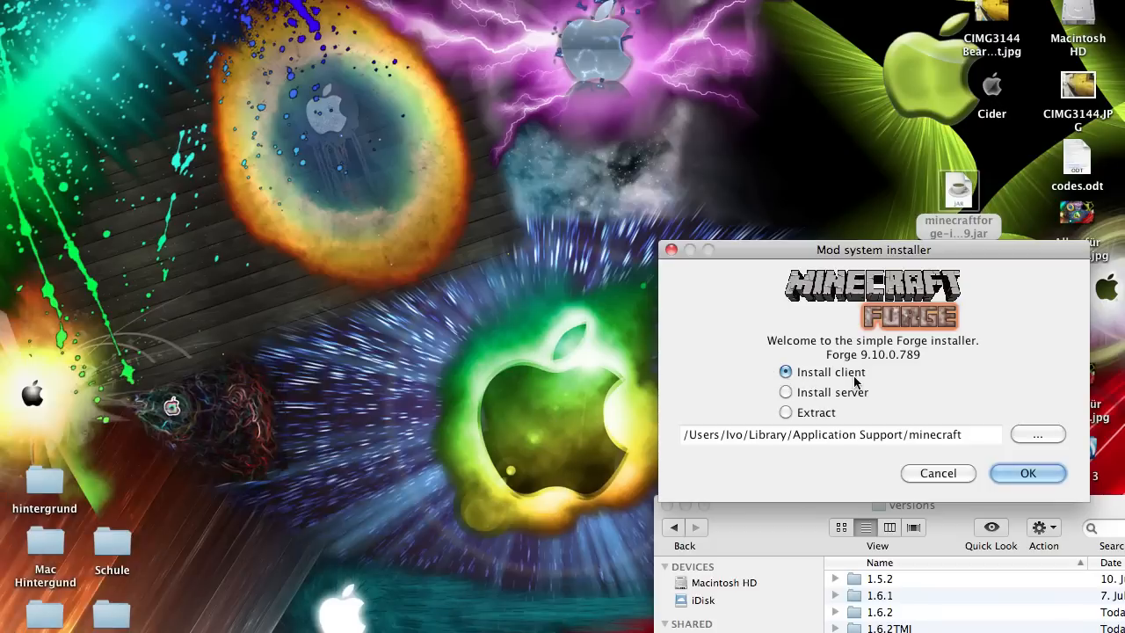
pyautogui.moveTo(912, 407)
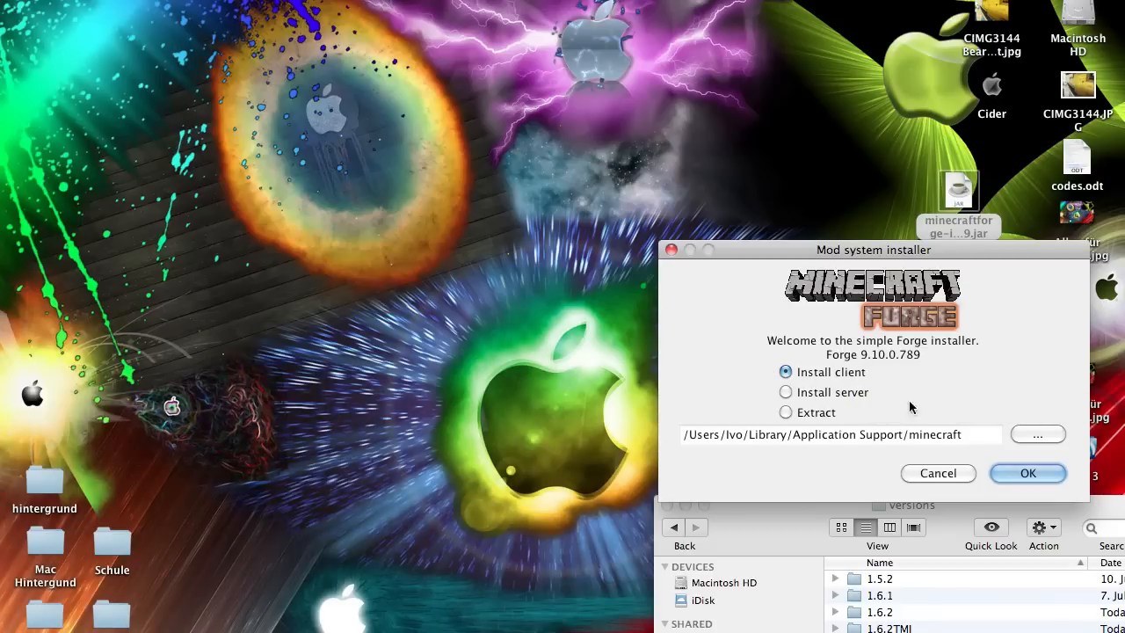
pyautogui.moveTo(850, 442)
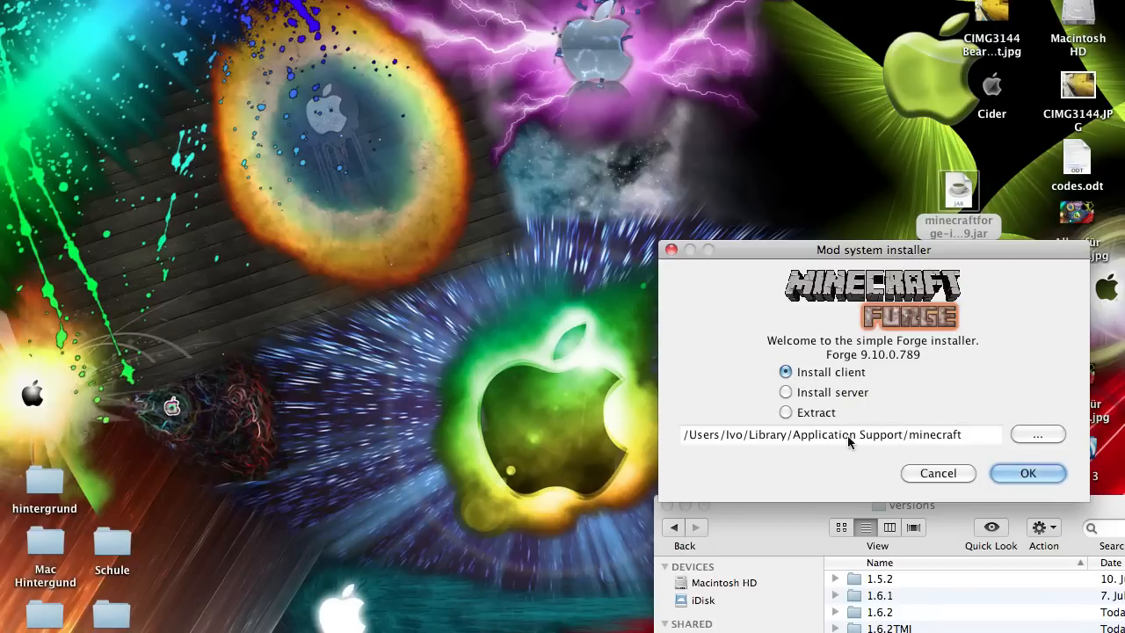
pyautogui.moveTo(993, 451)
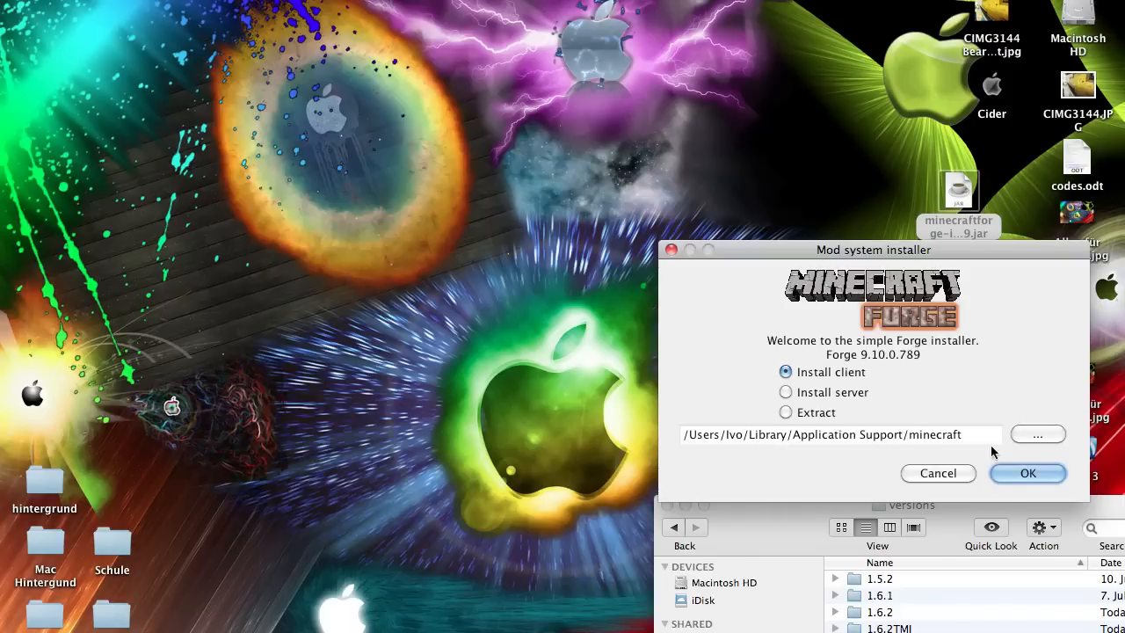
pyautogui.click(1028, 473)
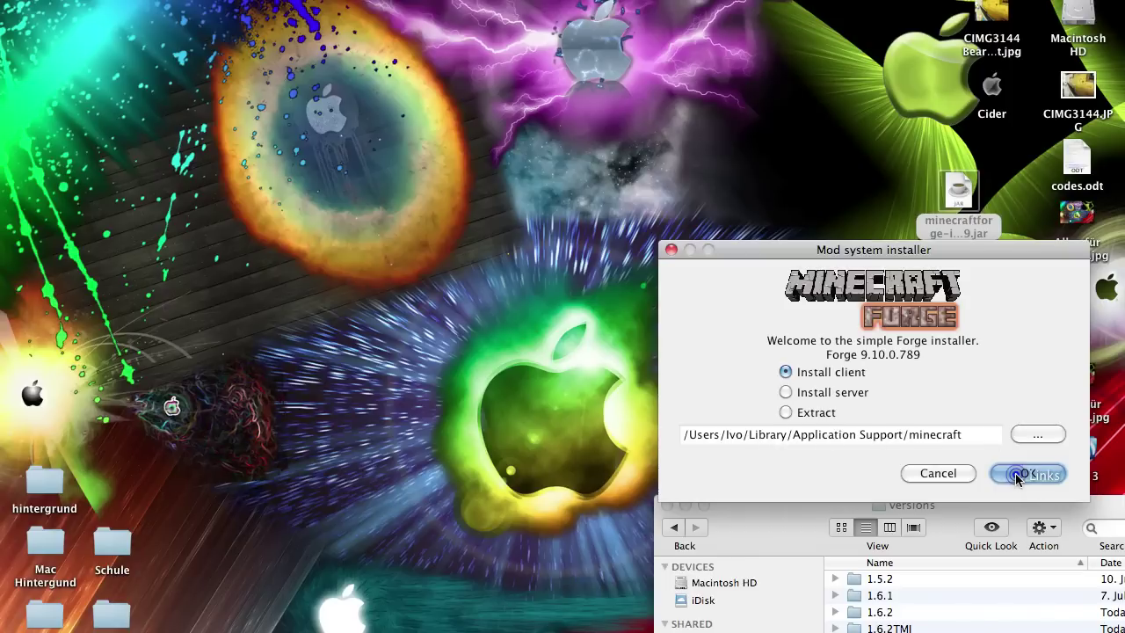
pyautogui.click(1028, 472)
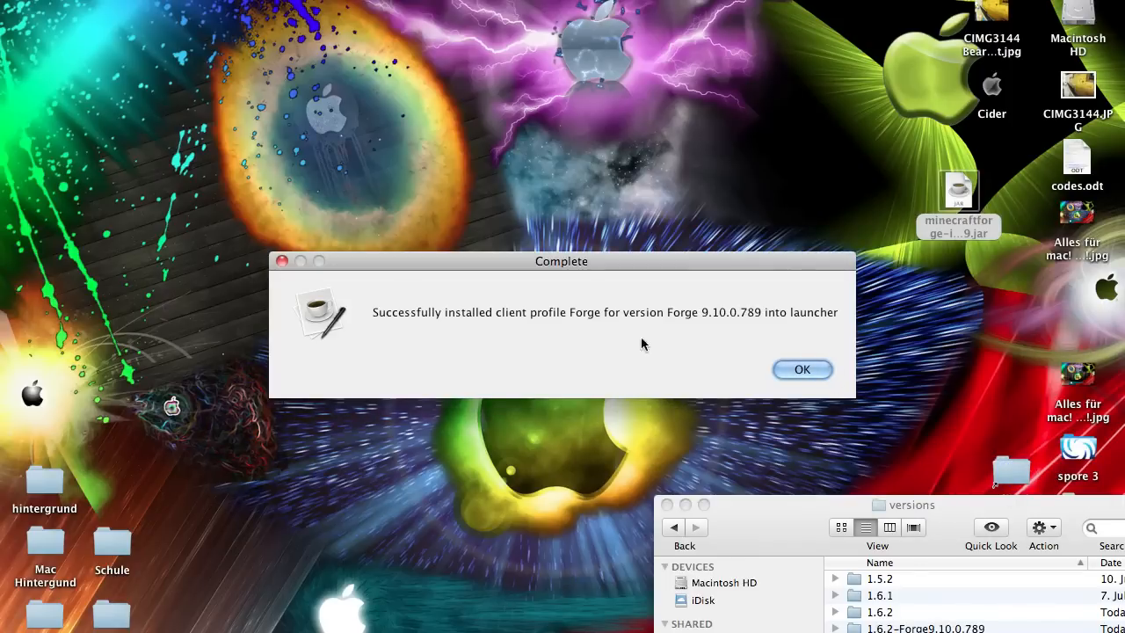
# Dismiss the Forge installation Complete notice with OK.
pyautogui.click(800, 370)
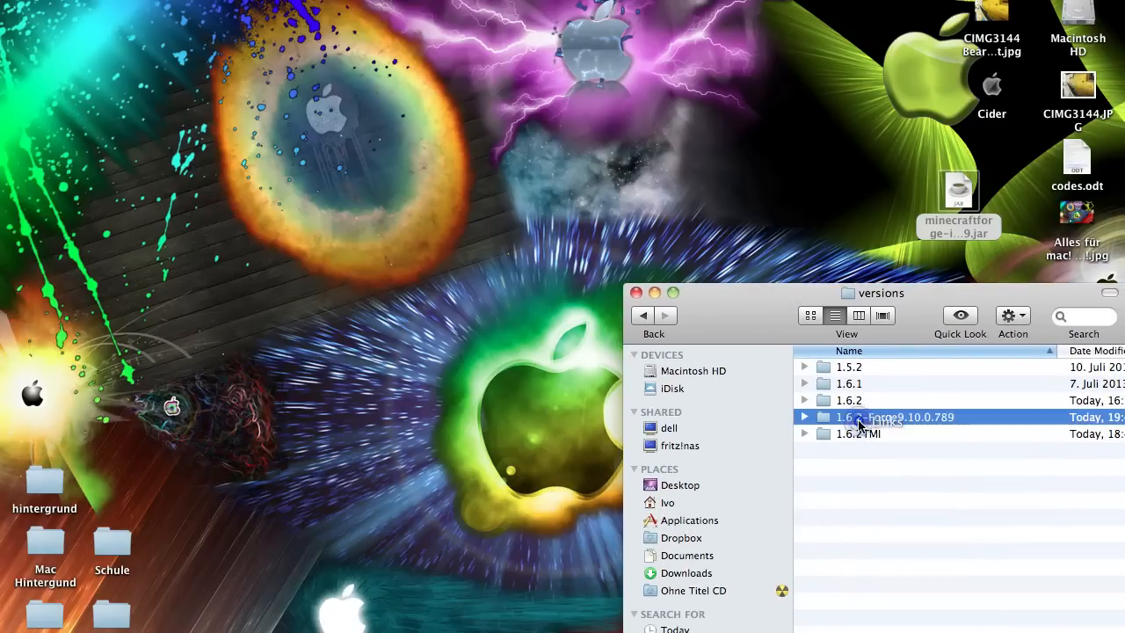
pyautogui.moveTo(852, 422)
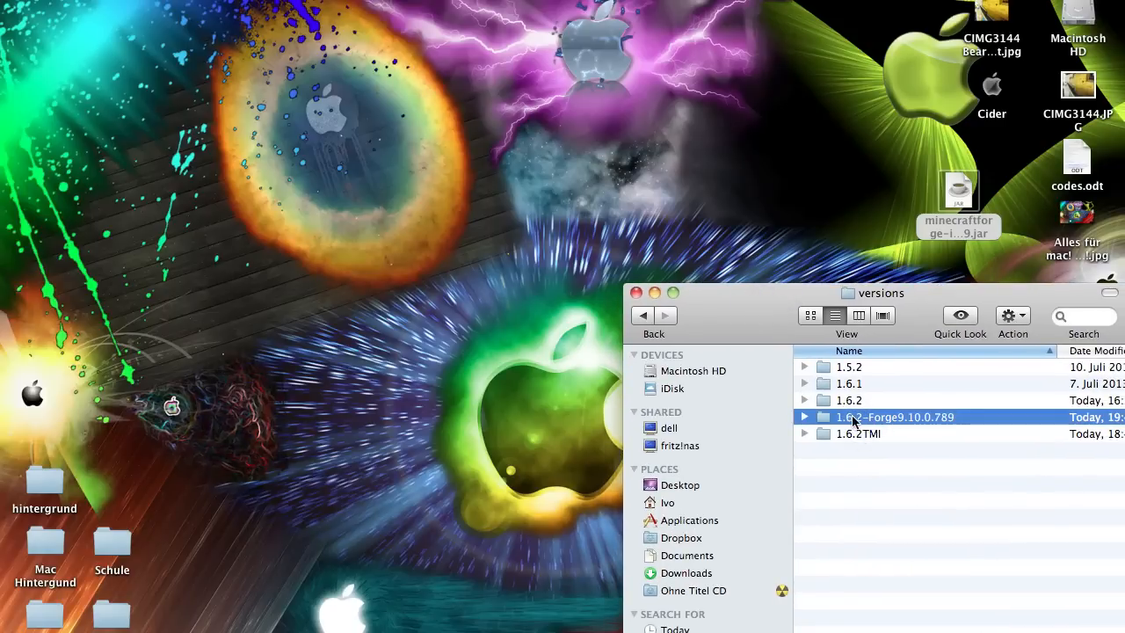
pyautogui.moveTo(883, 411)
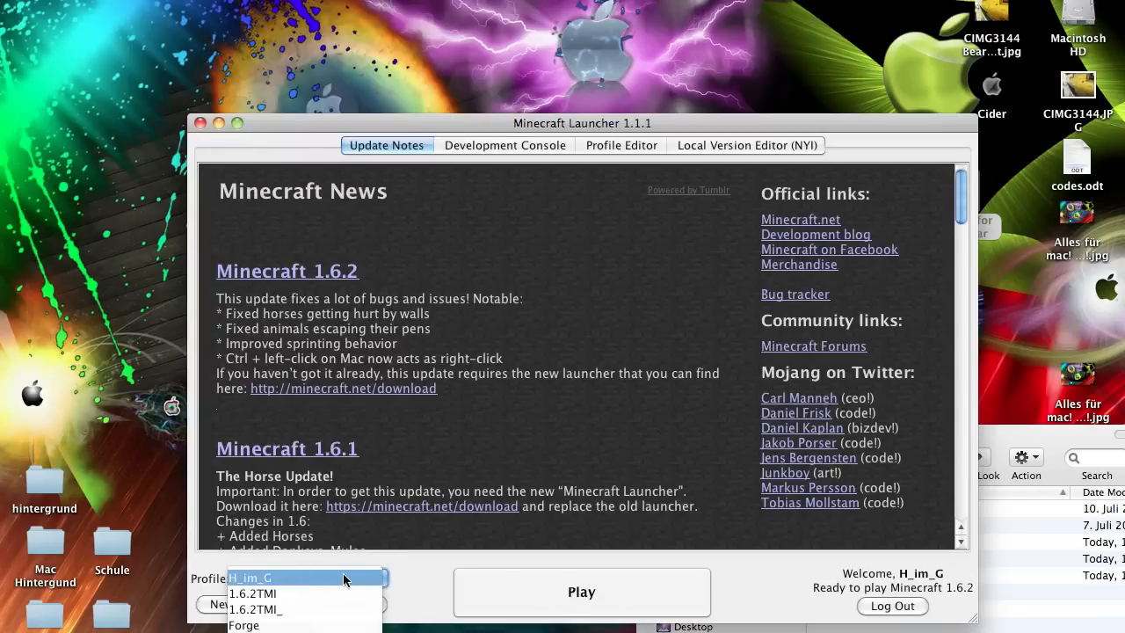
pyautogui.moveTo(272, 624)
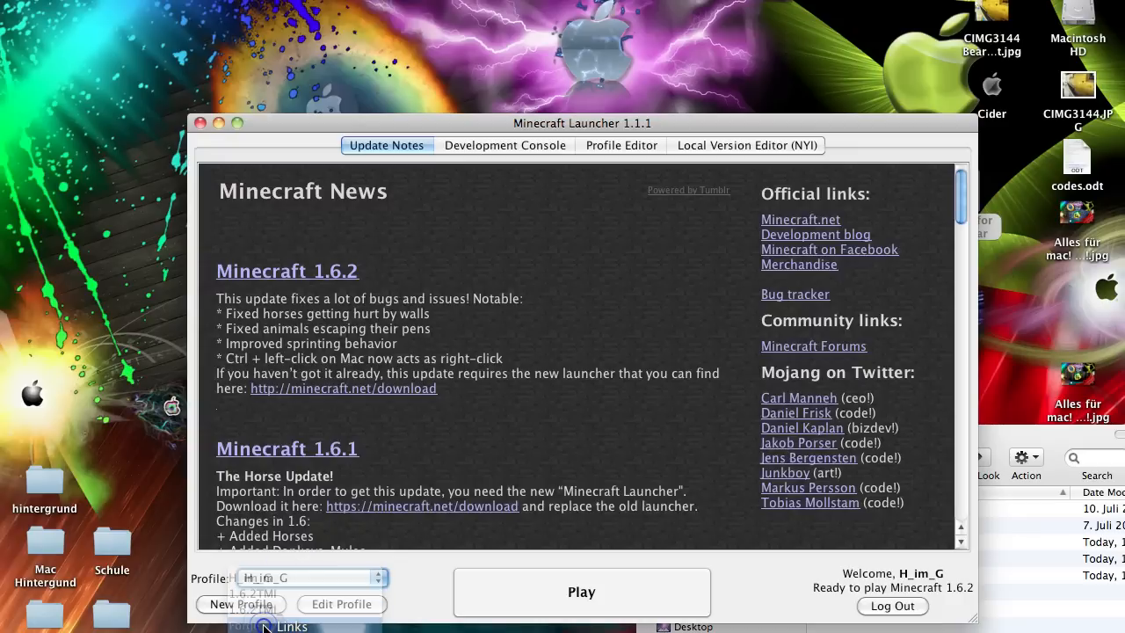
# Select the Forge profile in the launcher and press Play for the existing account.
pyautogui.click(892, 606)
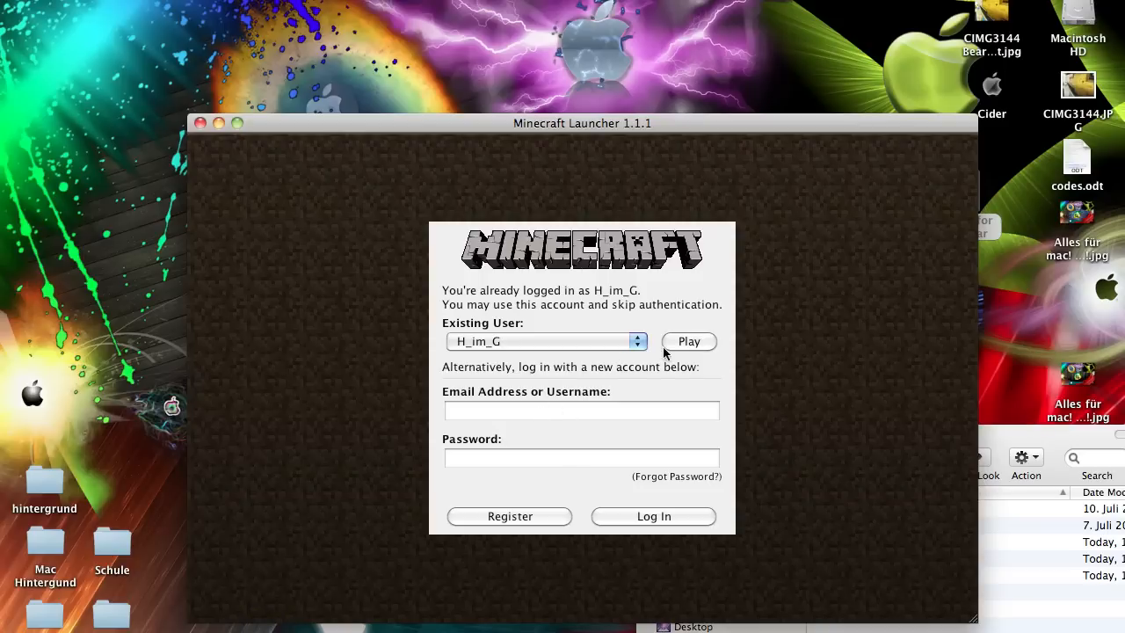
pyautogui.click(689, 341)
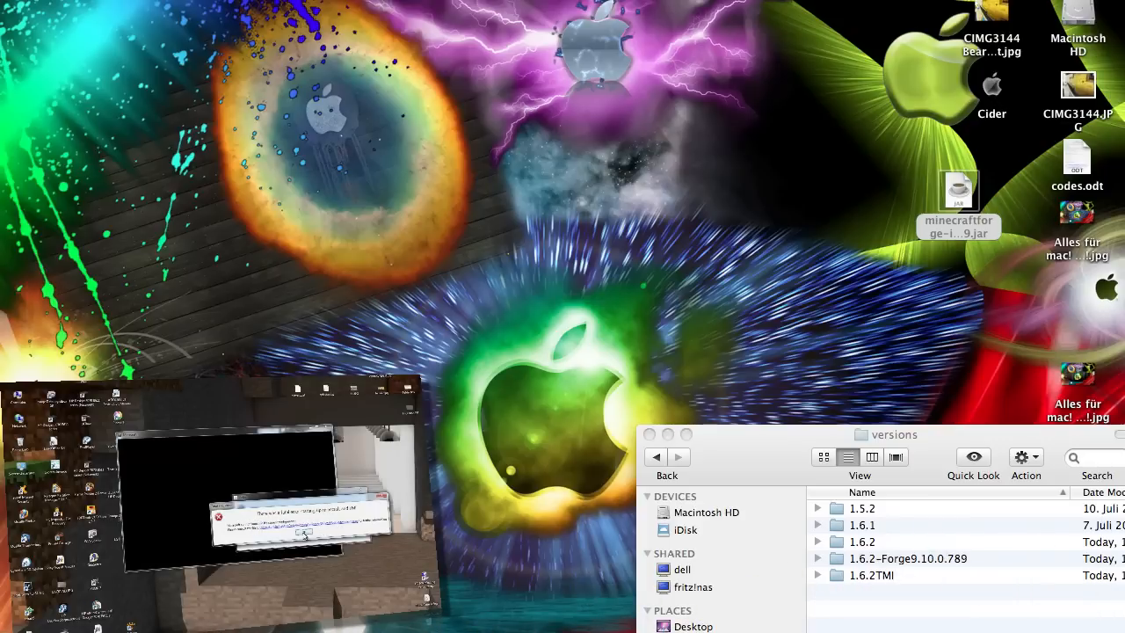
pyautogui.moveTo(461, 274)
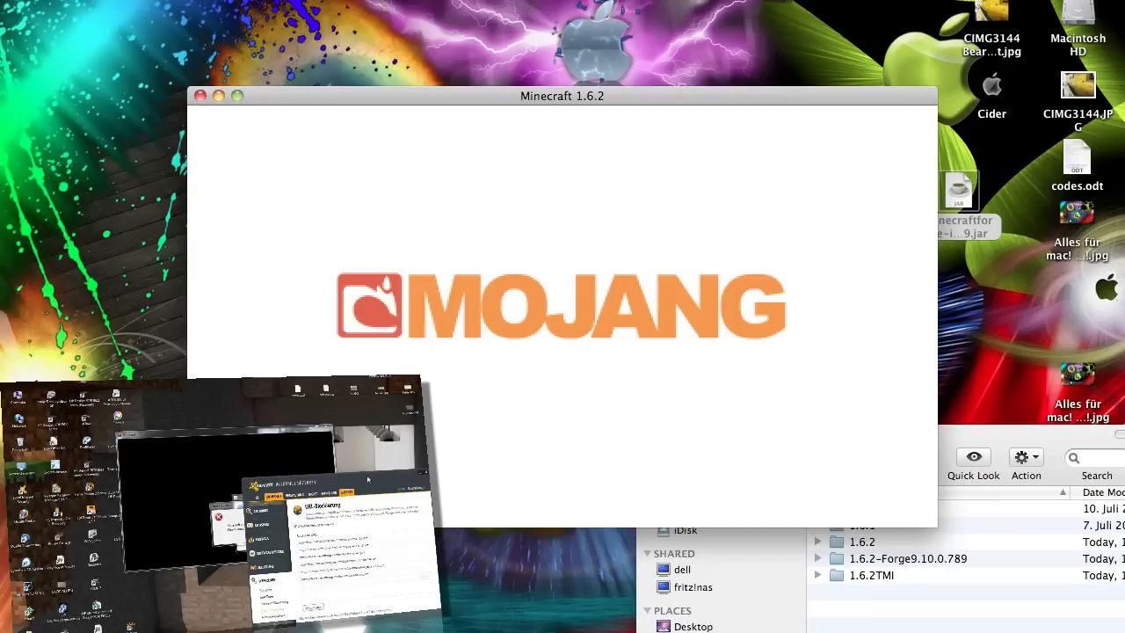
pyautogui.moveTo(457, 307)
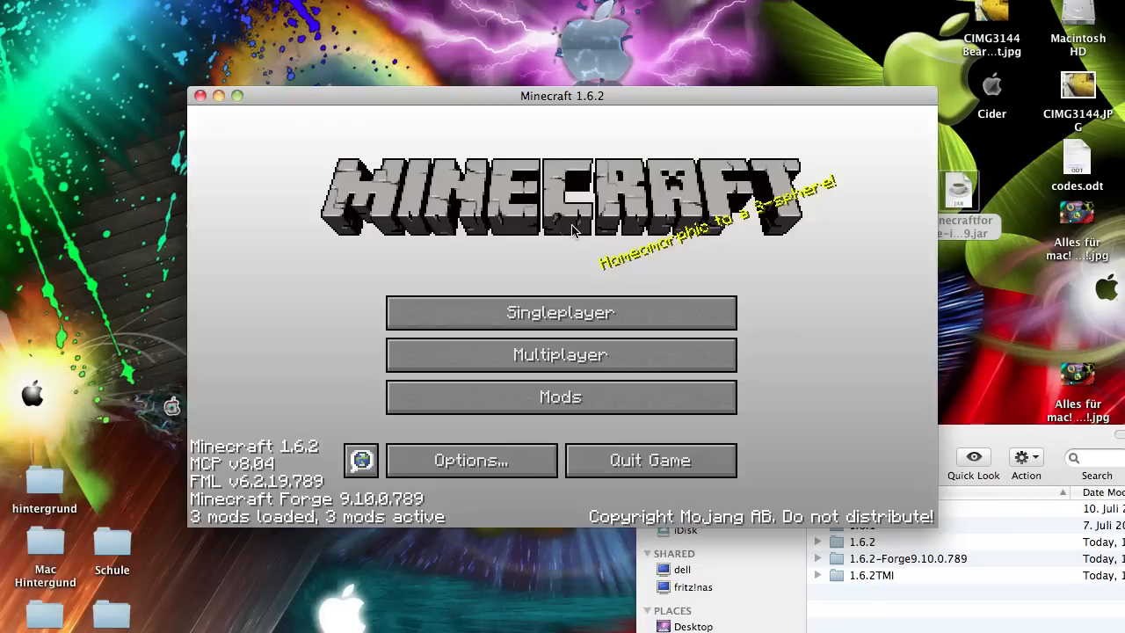
pyautogui.moveTo(431, 388)
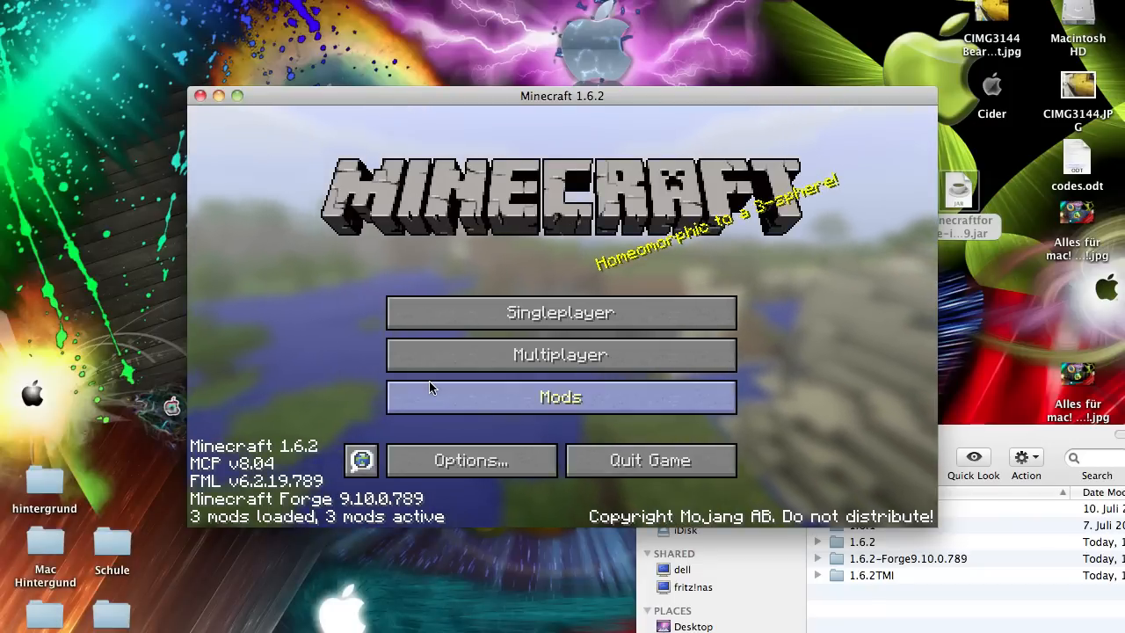
pyautogui.moveTo(578, 431)
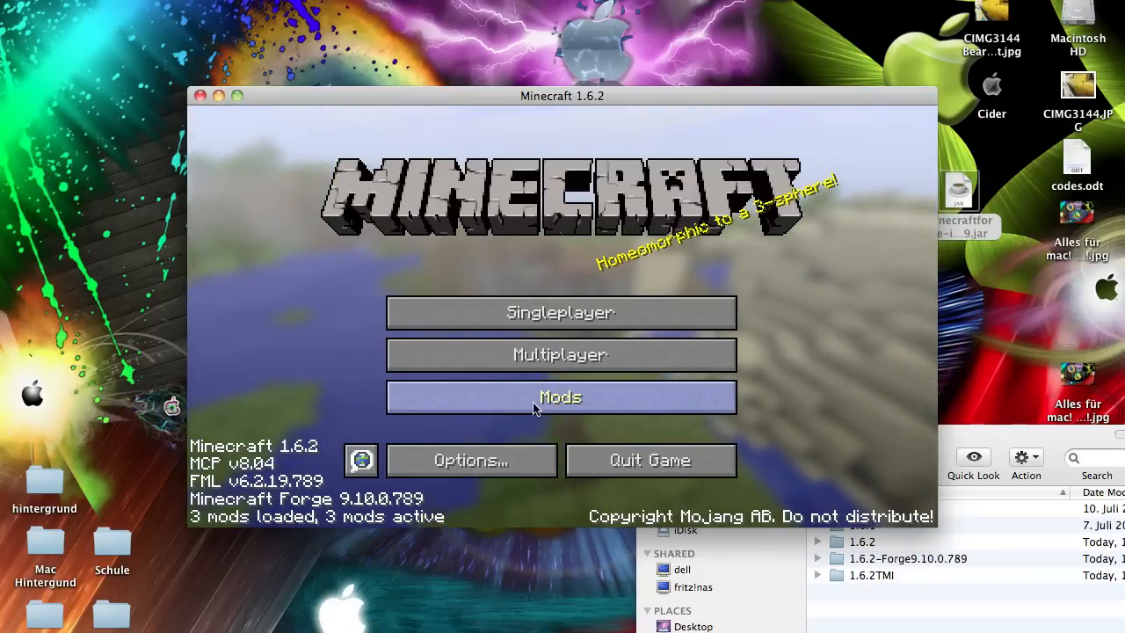
# Open the Mods list from the Forge 9.10.0.789 title screen.
pyautogui.click(560, 397)
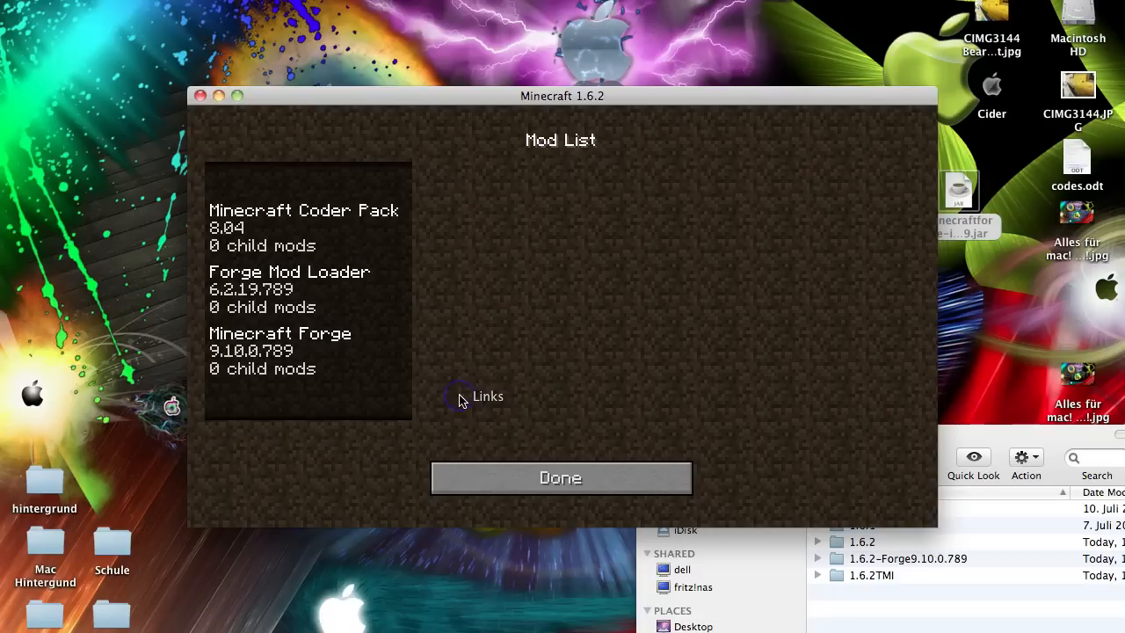
pyautogui.moveTo(303, 415)
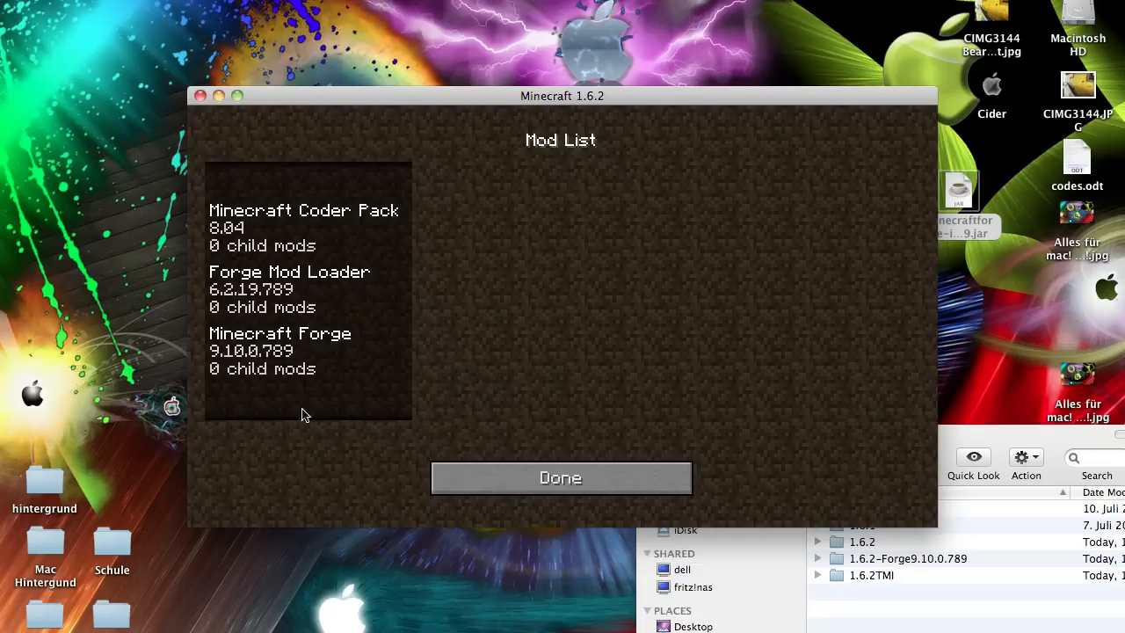
pyautogui.moveTo(334, 397)
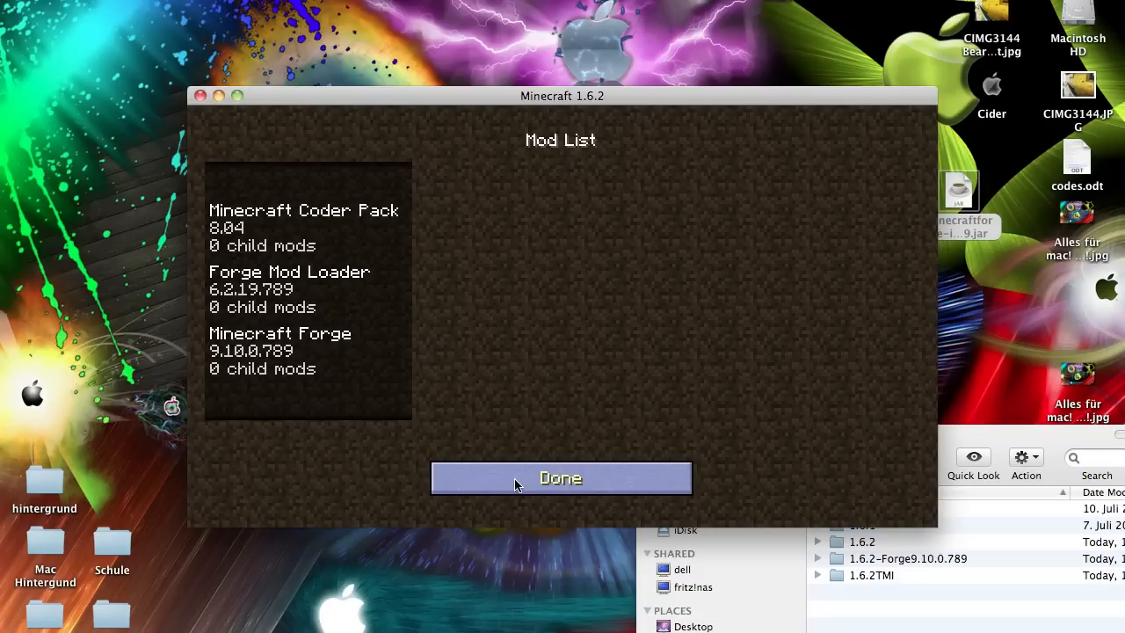
# Close the Forge Mod List with Done to return to Minecraft's title screen.
pyautogui.click(561, 477)
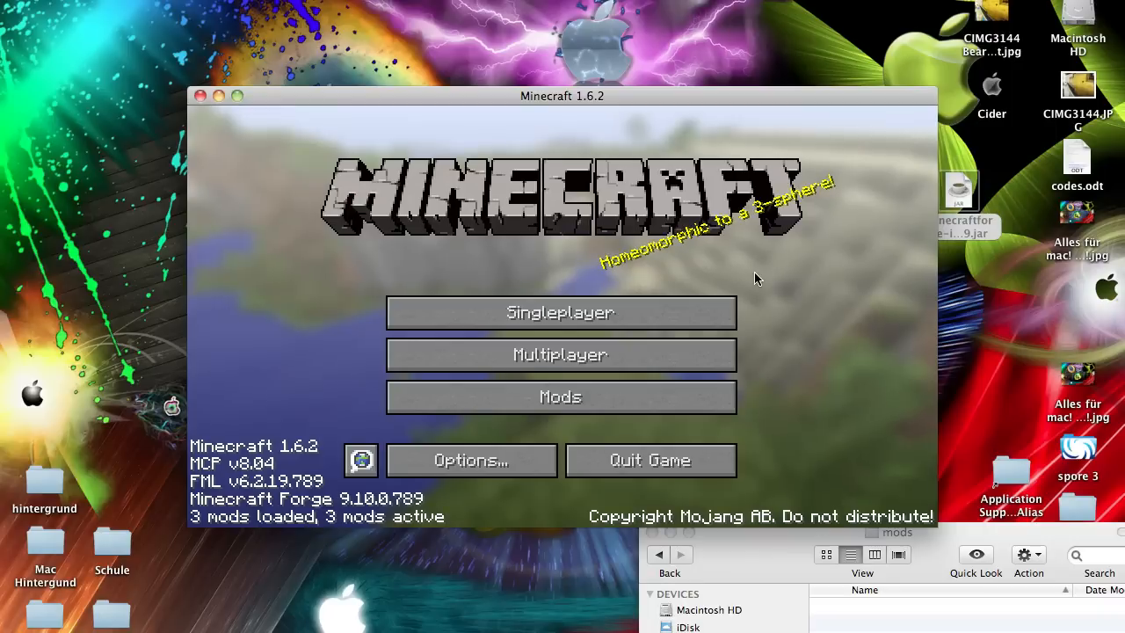
pyautogui.moveTo(514, 251)
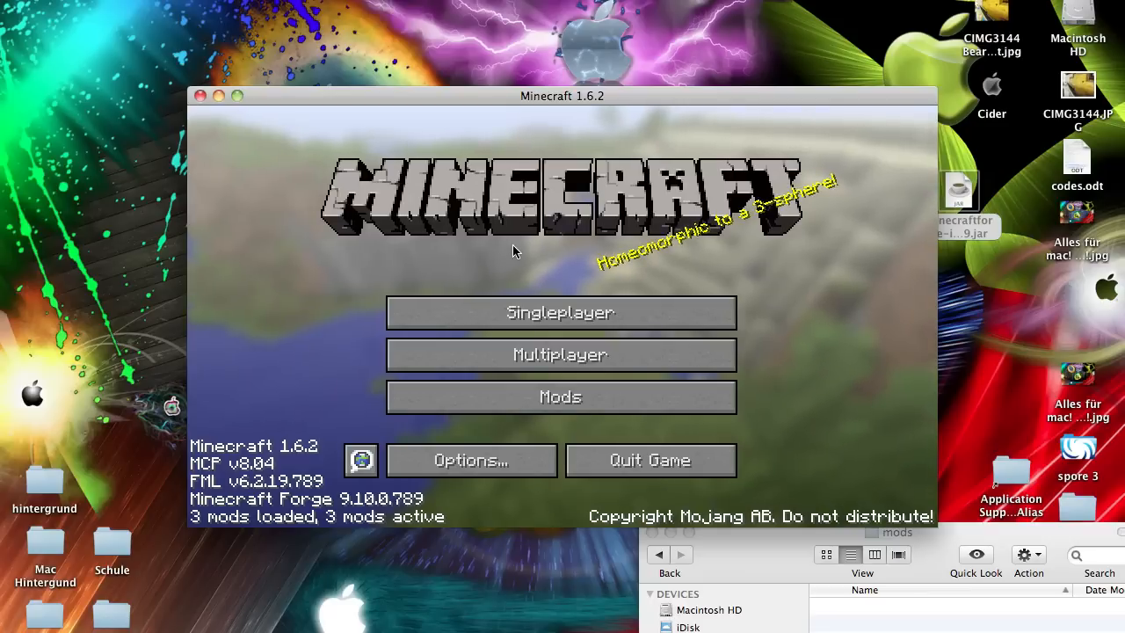
pyautogui.moveTo(318, 176)
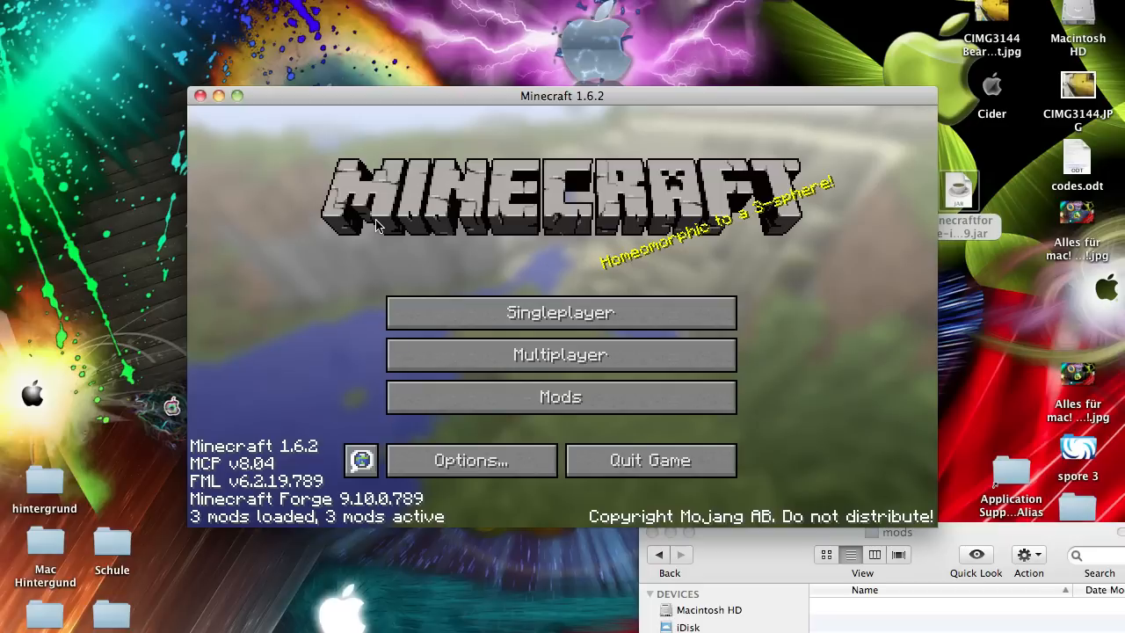
pyautogui.moveTo(363, 231)
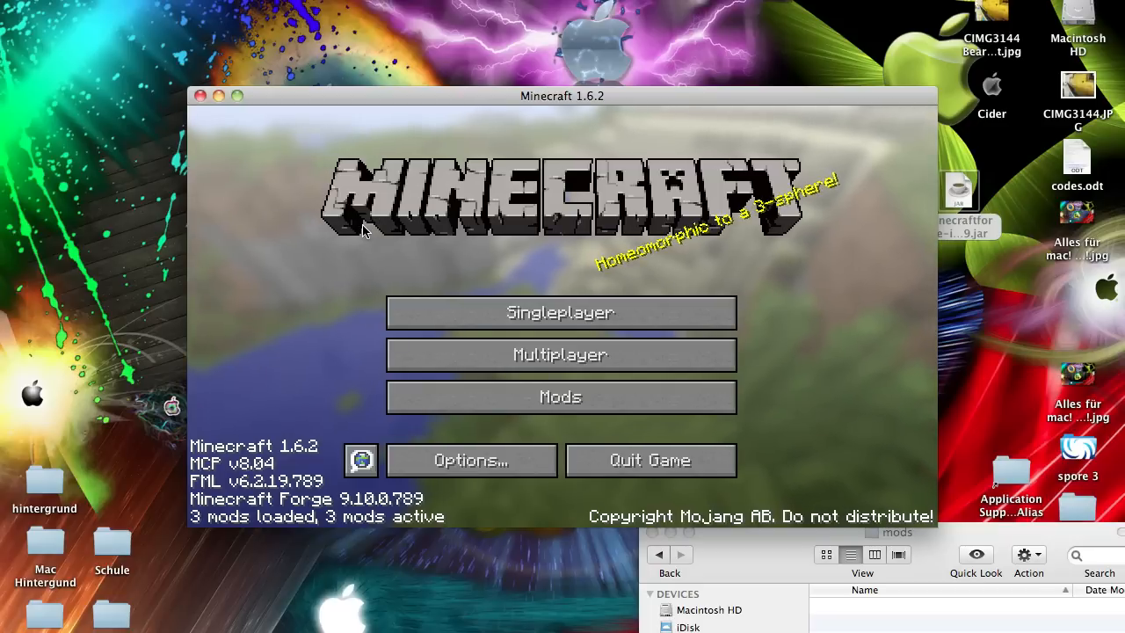